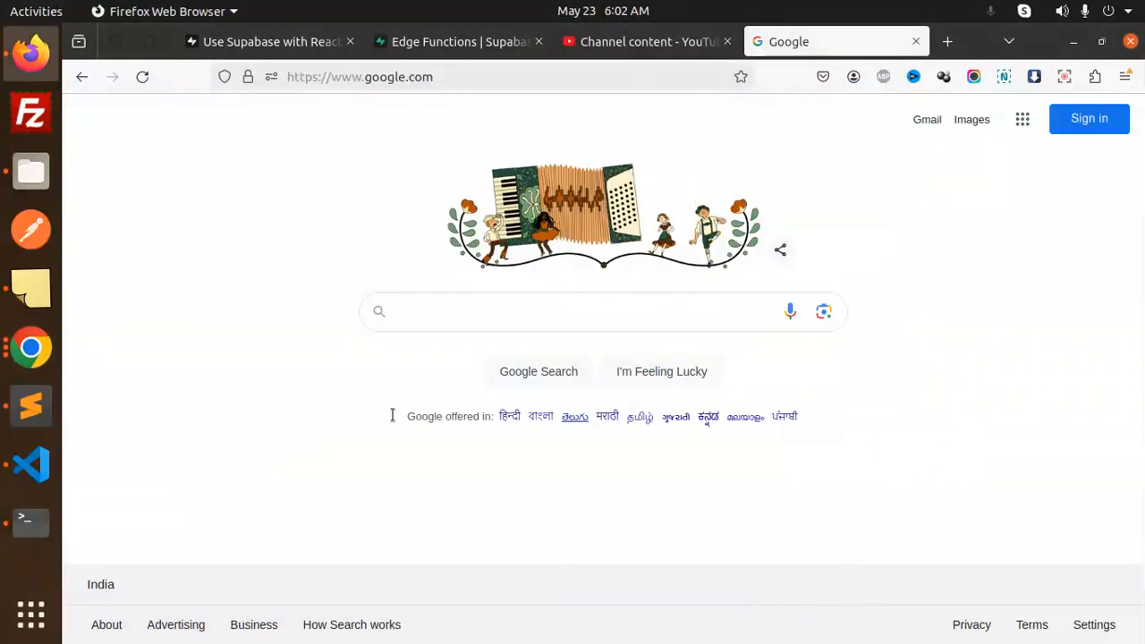
# Step: Scroll through the get_youtube_video_metadata script in Sublime Text and return to Firefox
pyautogui.click(31, 463)
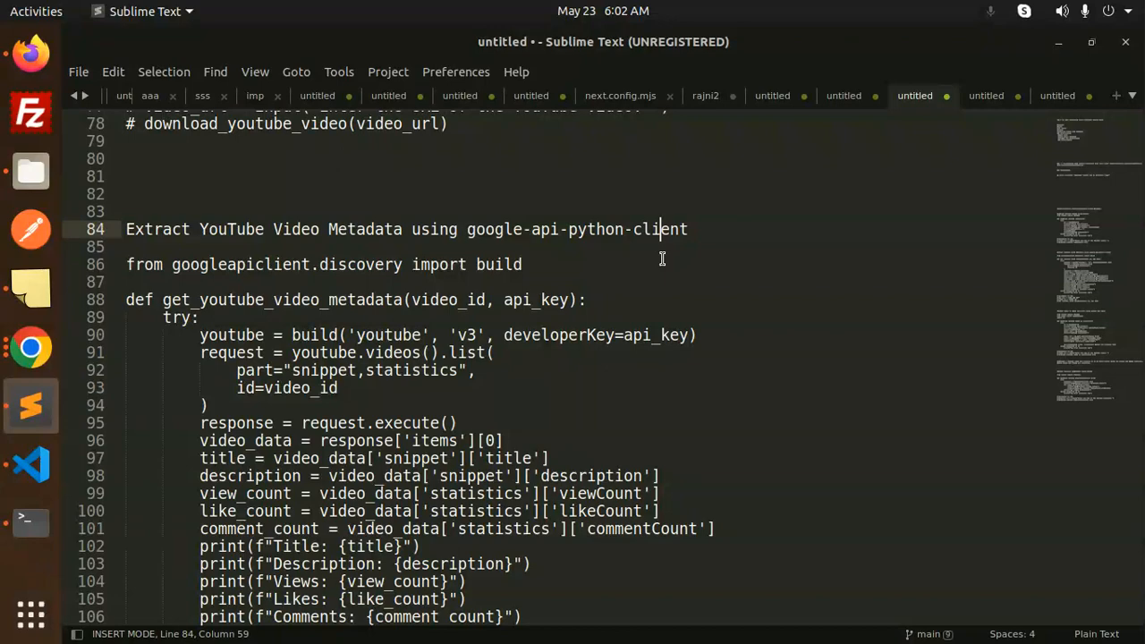
pyautogui.moveTo(1106, 322)
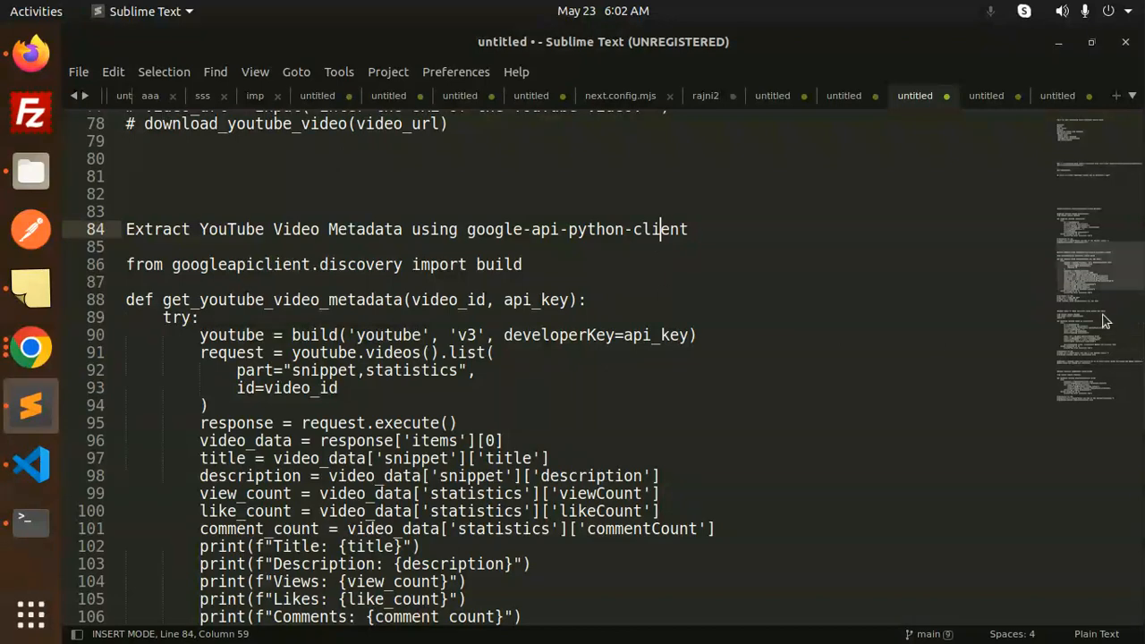
pyautogui.scroll(-3)
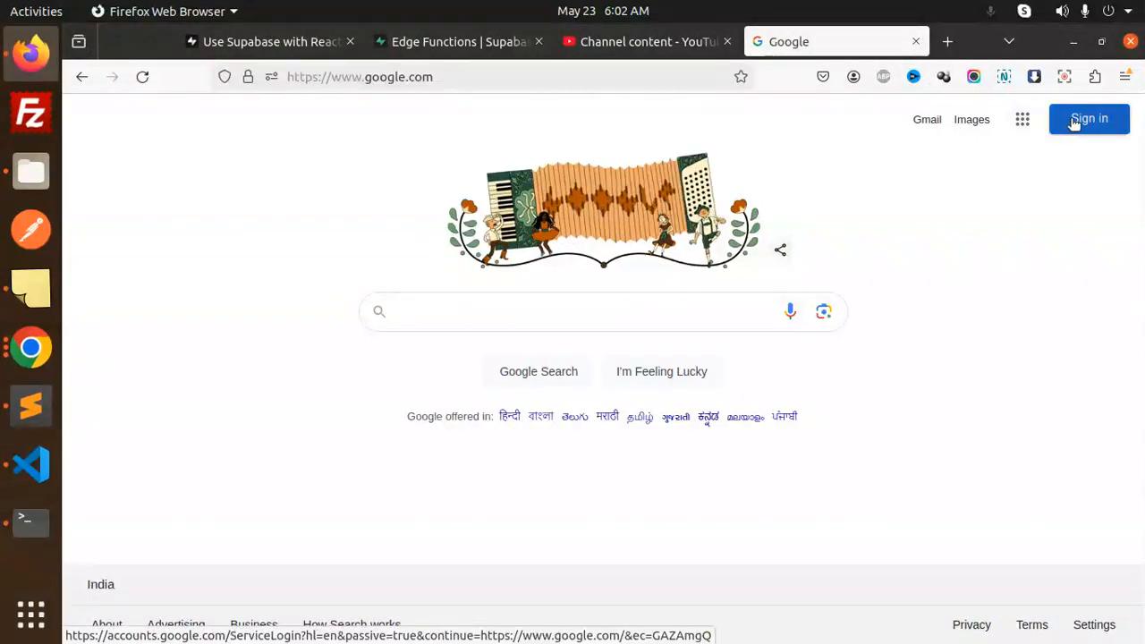
# Step: Sign in to Google, solving the reCAPTCHA motorcycle and bus image challenges
pyautogui.click(1088, 118)
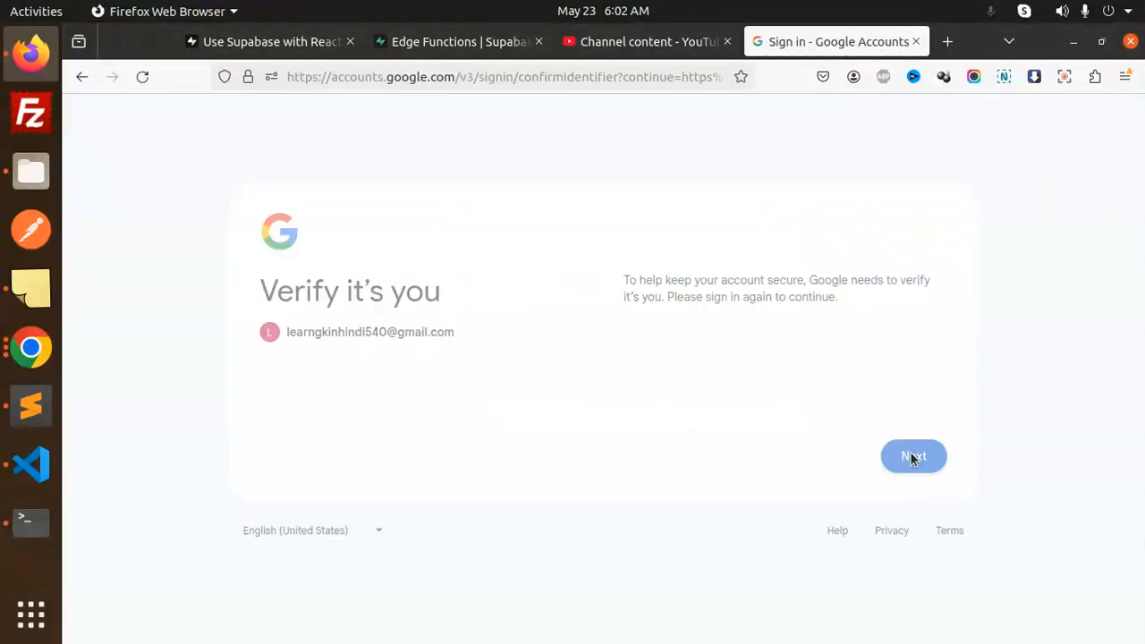
pyautogui.click(913, 456)
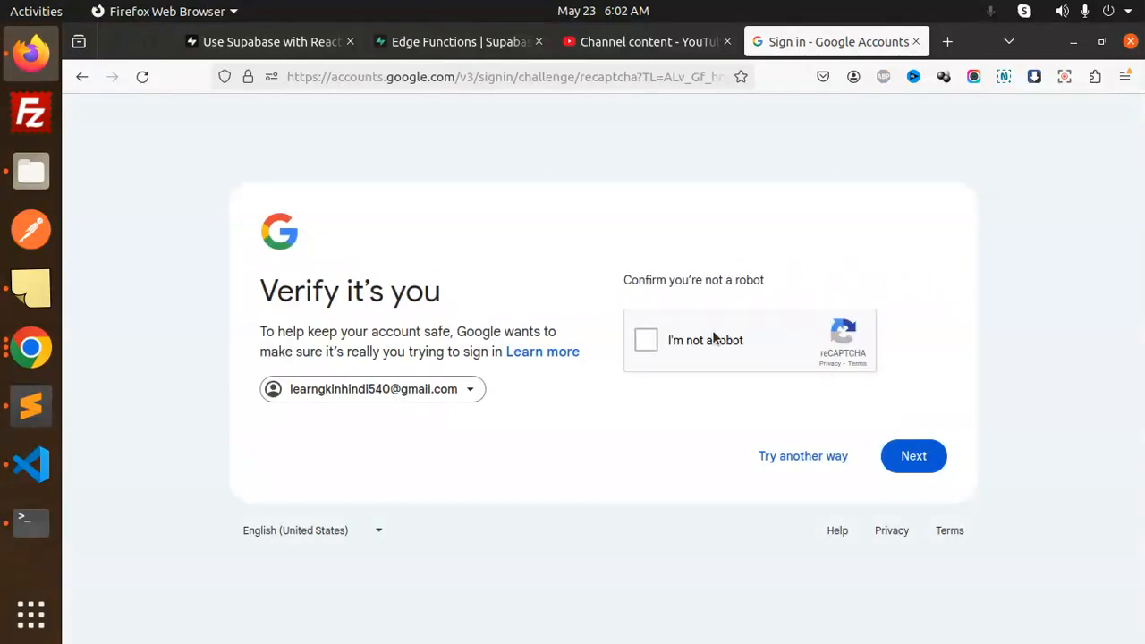
pyautogui.click(646, 340)
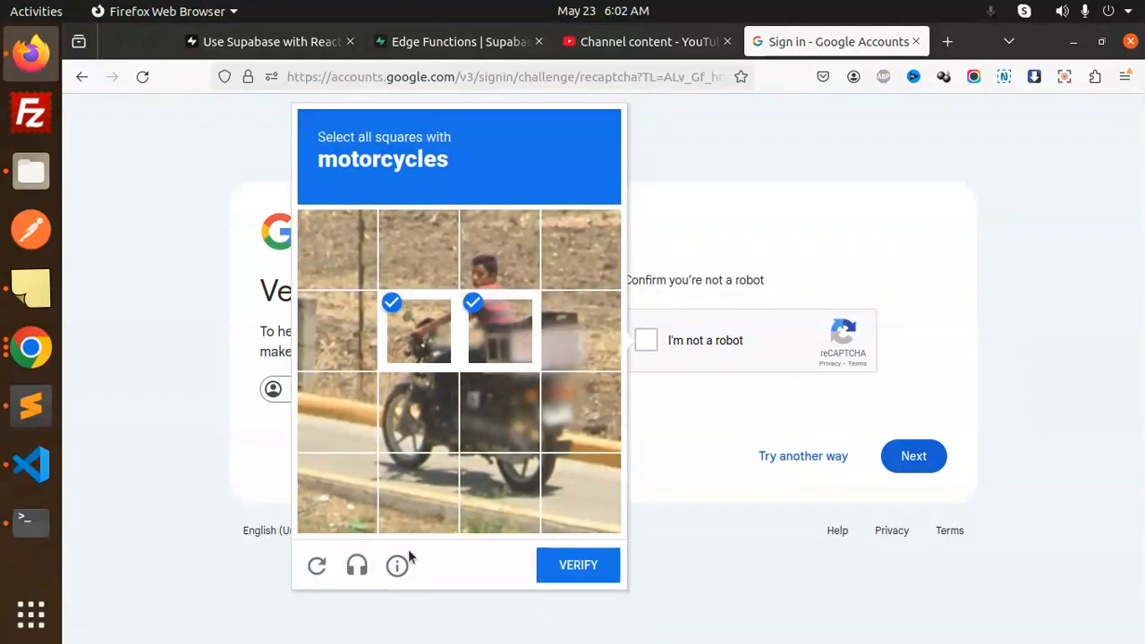
pyautogui.click(418, 411)
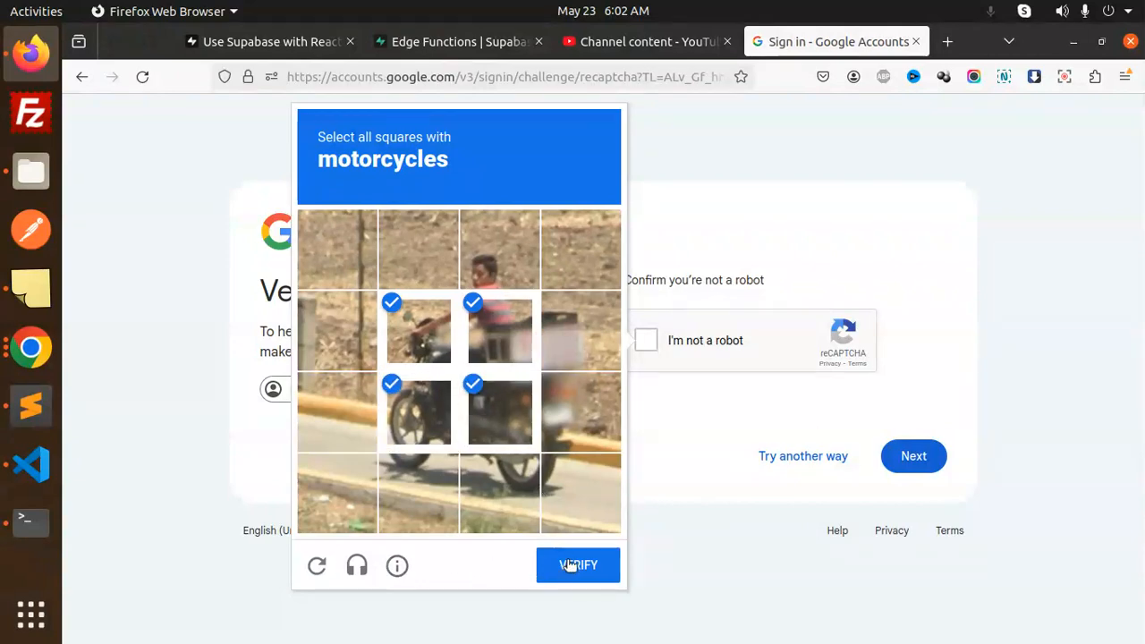
pyautogui.click(578, 565)
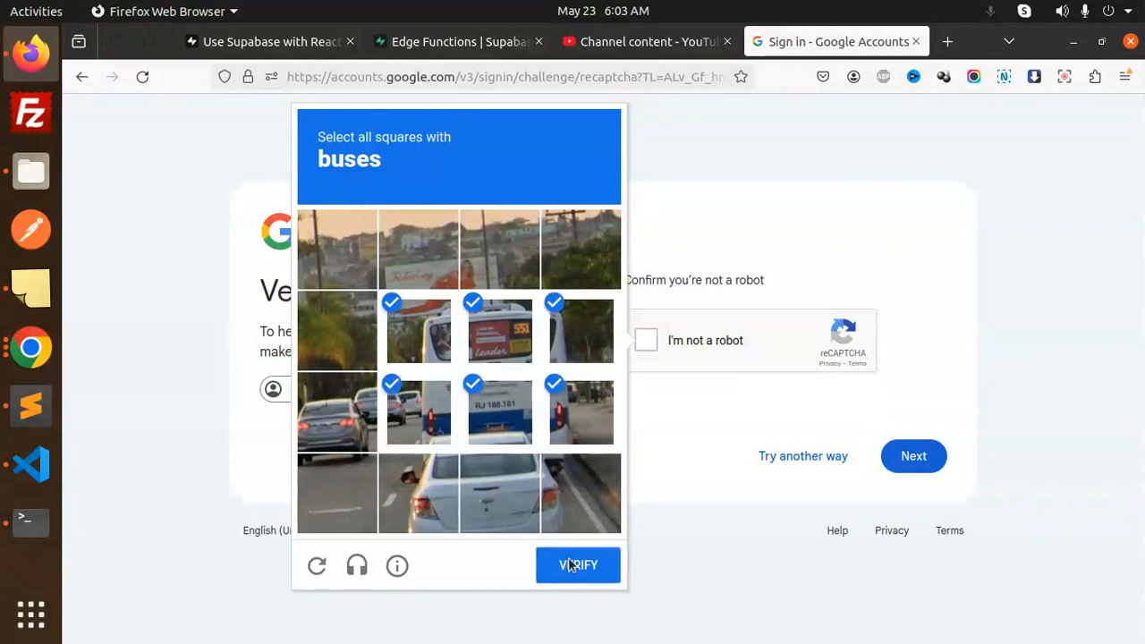
pyautogui.click(578, 565)
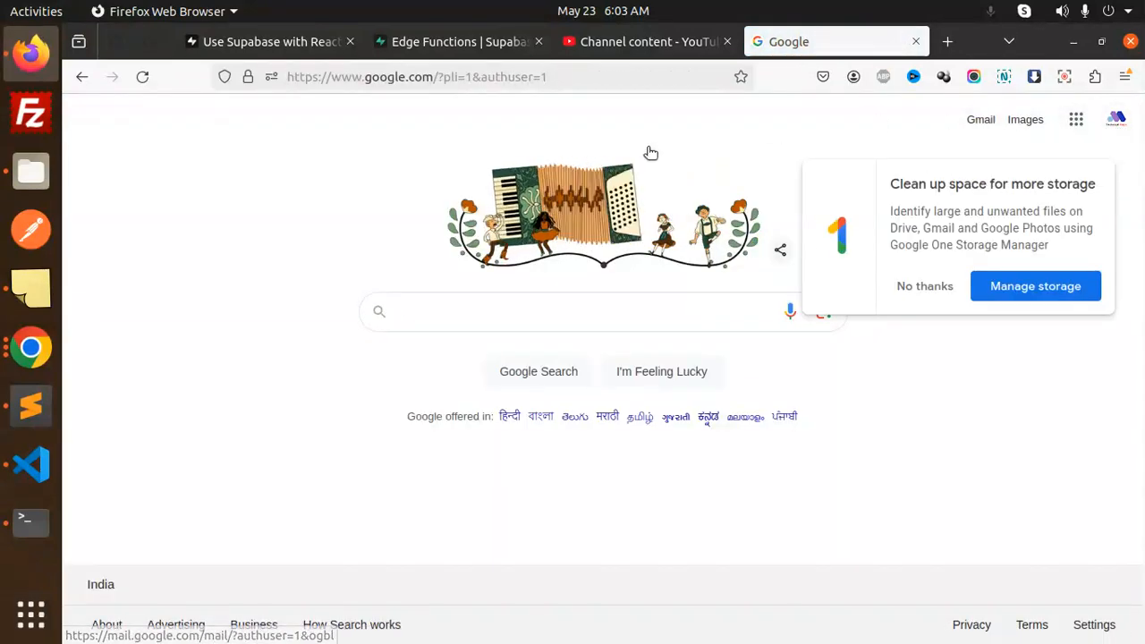
# Step: Go to the Google Cloud console in a new tab and pass the crosswalk reCAPTCHA verification
pyautogui.click(948, 41)
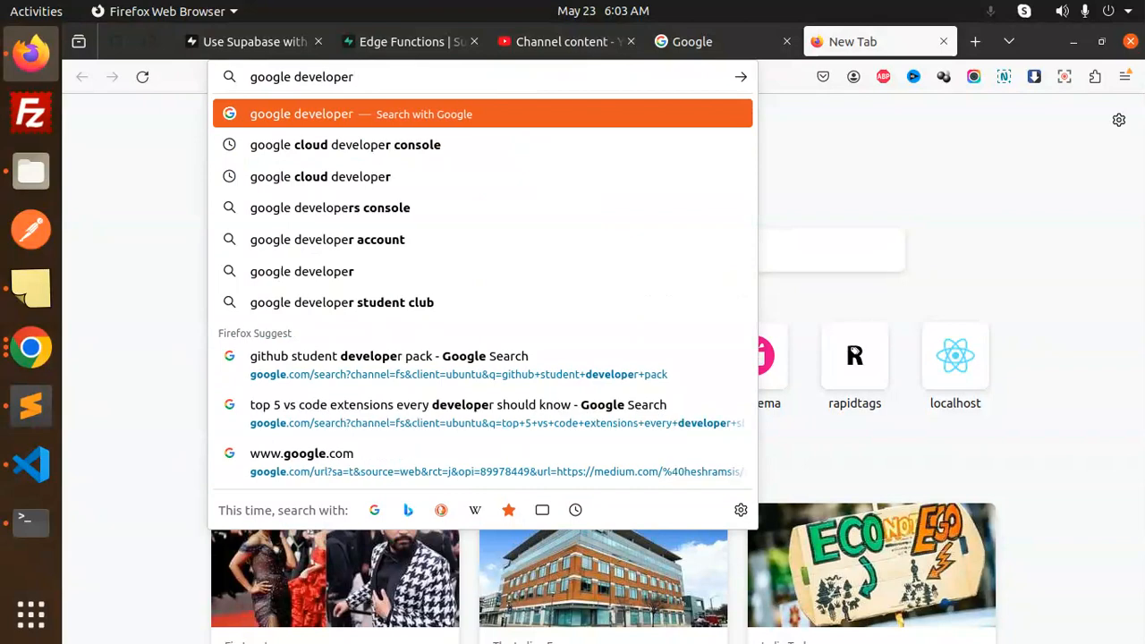
pyautogui.click(345, 143)
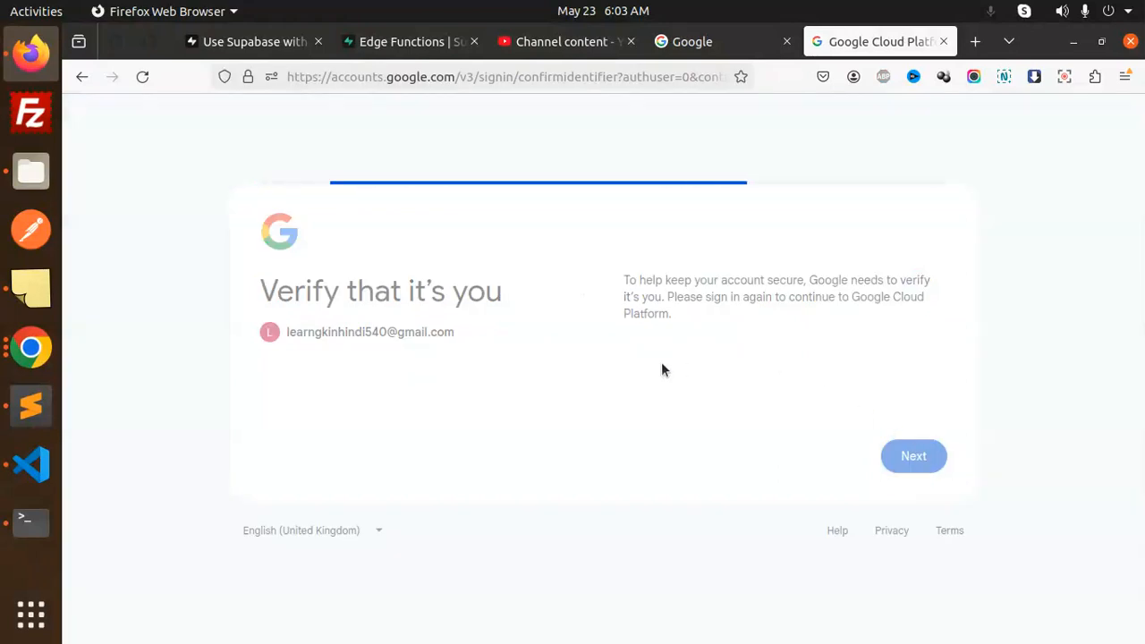
pyautogui.click(912, 456)
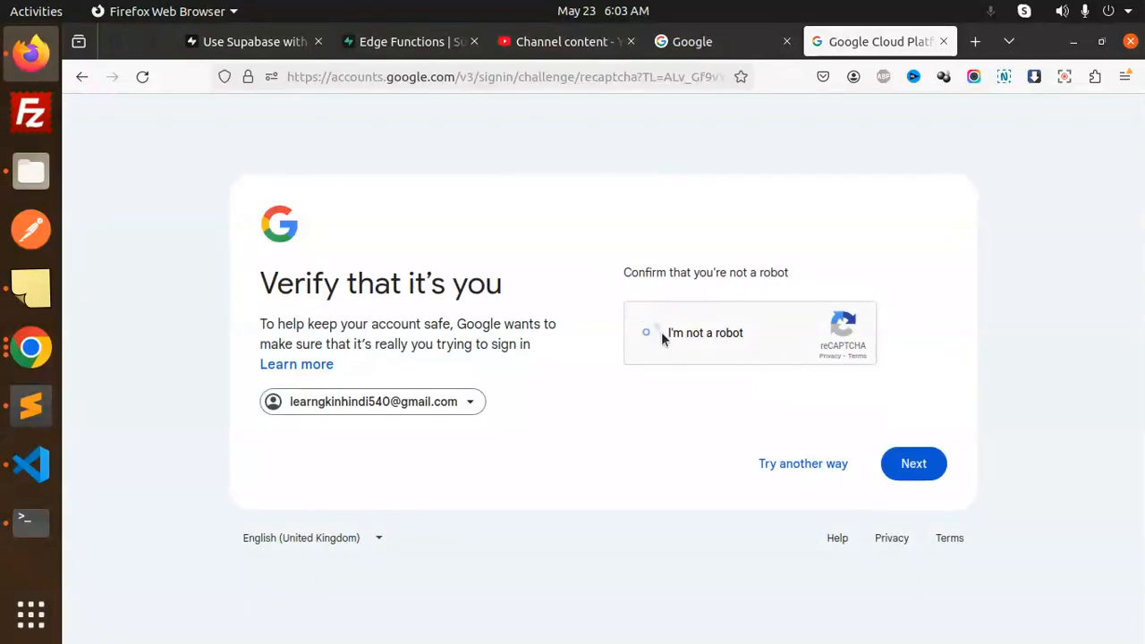
pyautogui.click(646, 332)
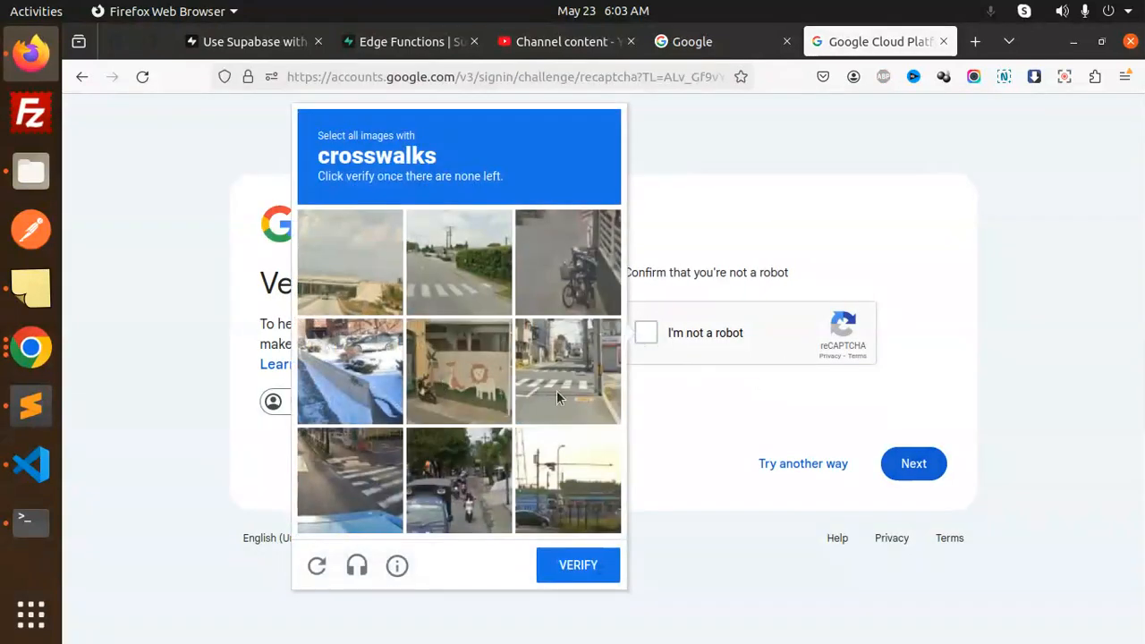
pyautogui.click(349, 479)
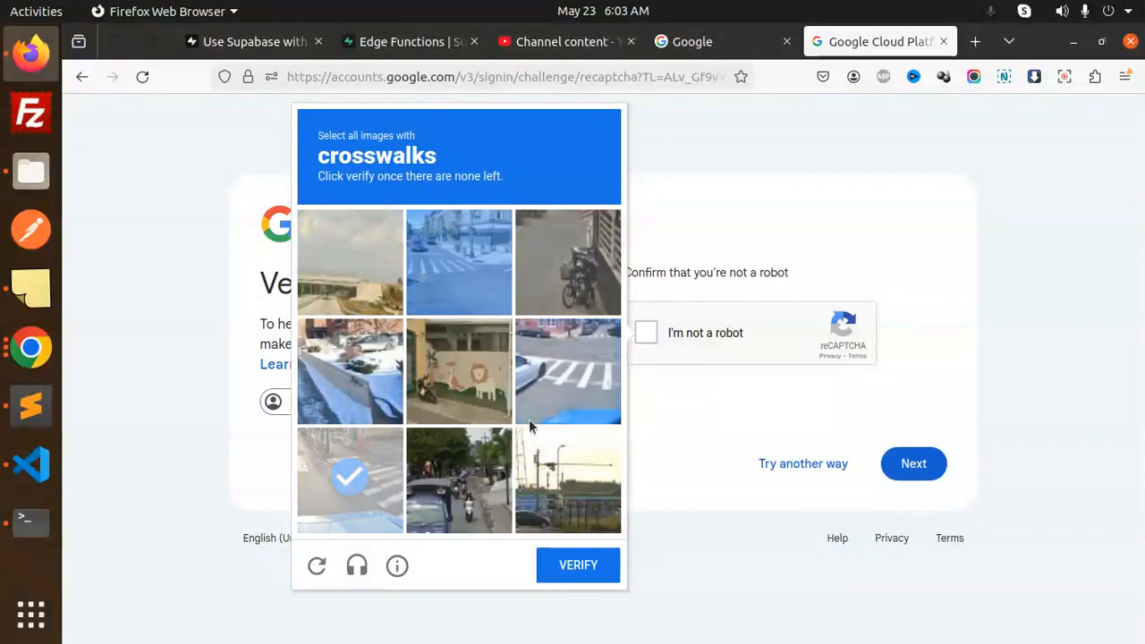
pyautogui.click(458, 261)
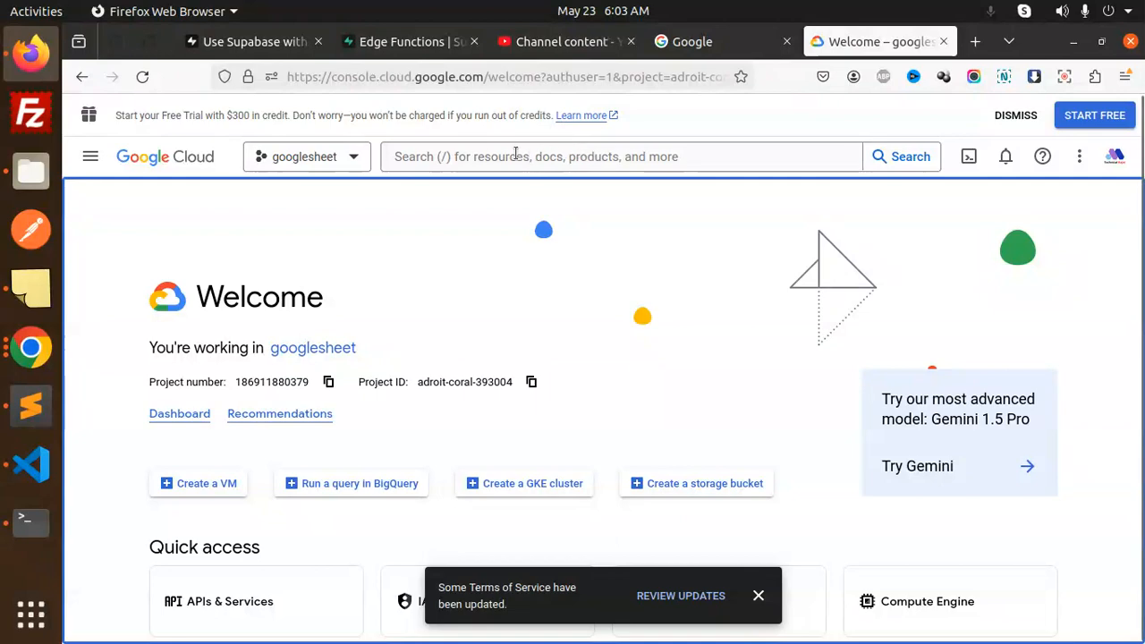
pyautogui.moveTo(89, 158)
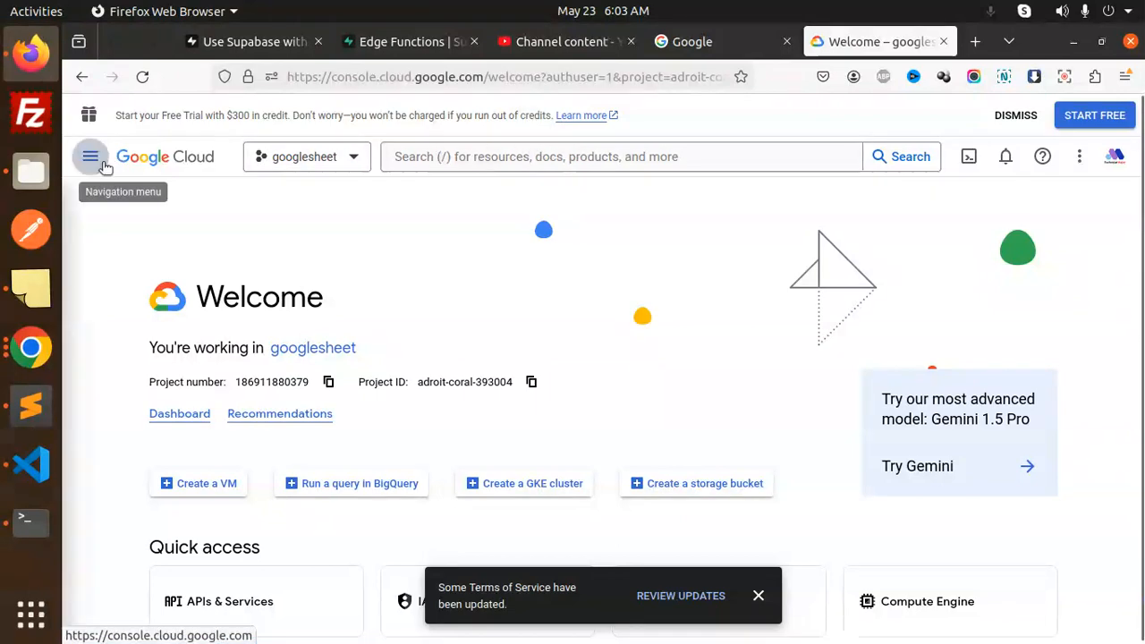
# Step: Search the Cloud console for 'youtube' from APIs & Services and dismiss the Terms of Service notice
pyautogui.click(229, 602)
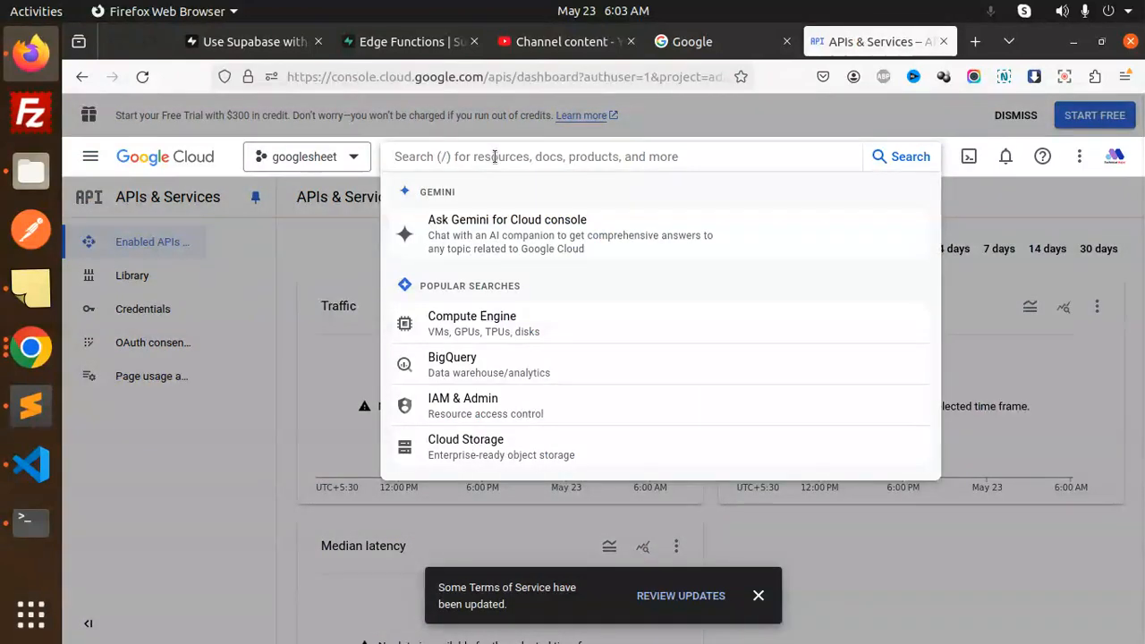
pyautogui.write('youtube')
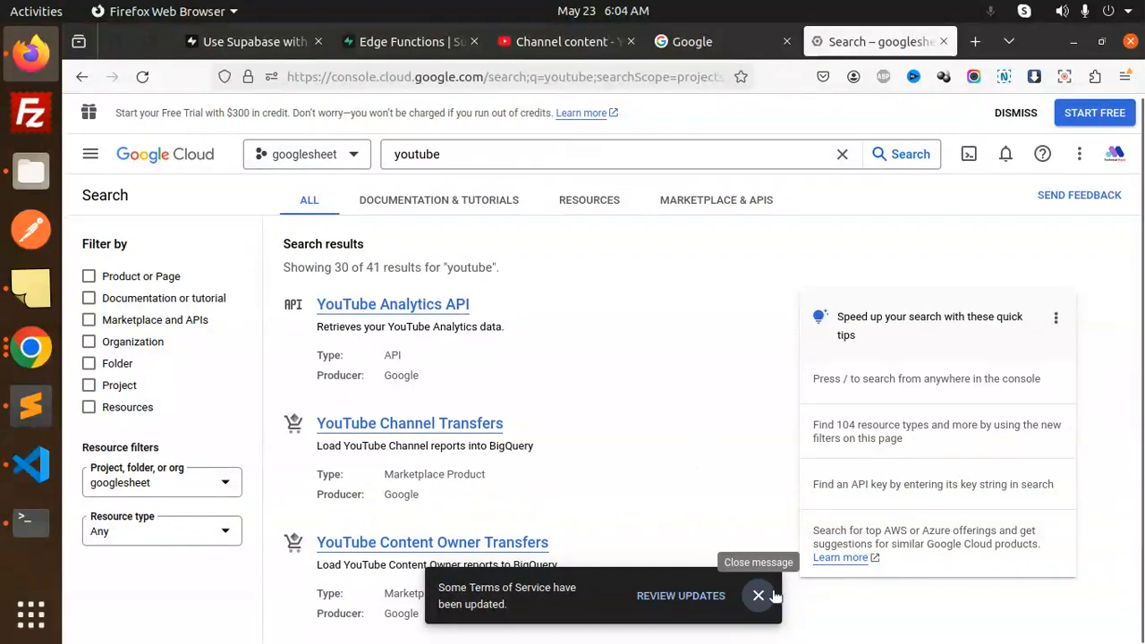
pyautogui.click(759, 594)
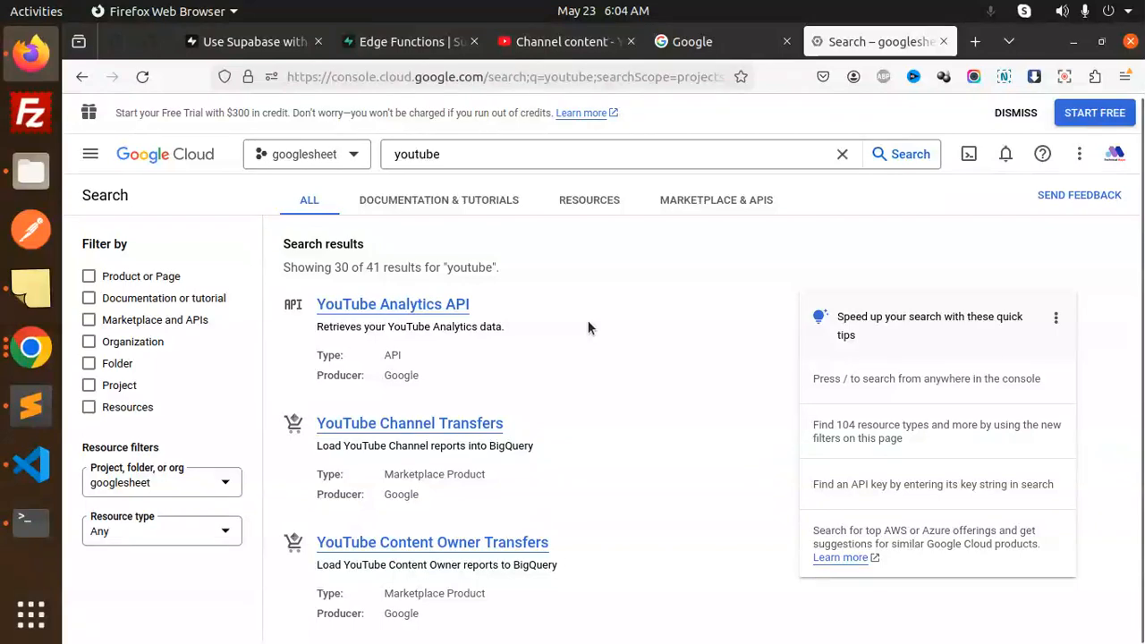
pyautogui.moveTo(247, 200)
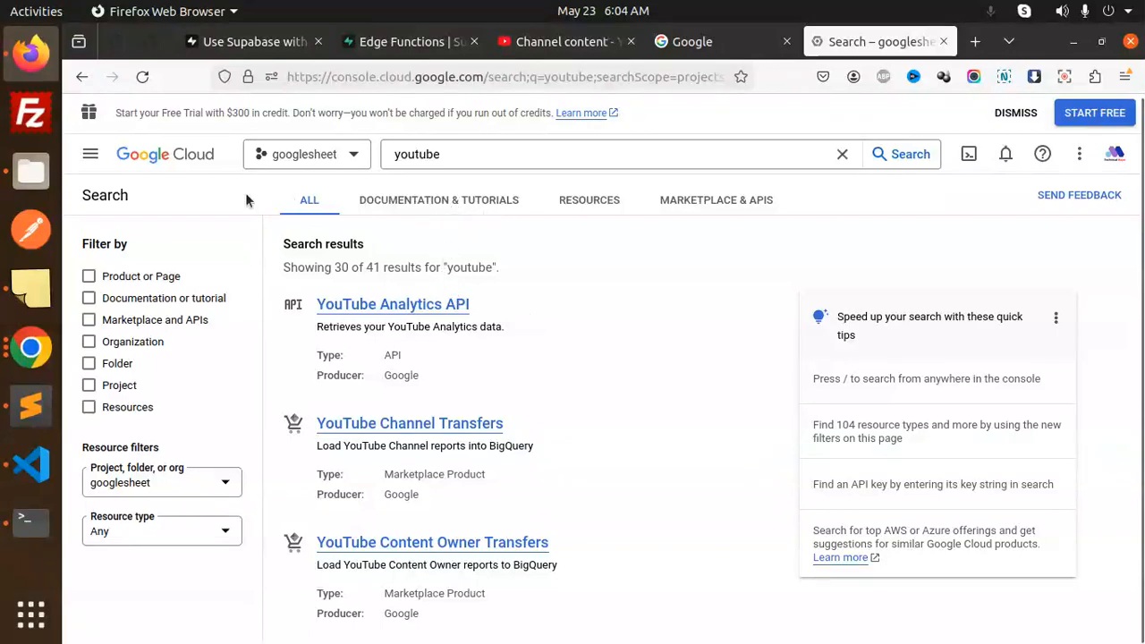
pyautogui.moveTo(89, 154)
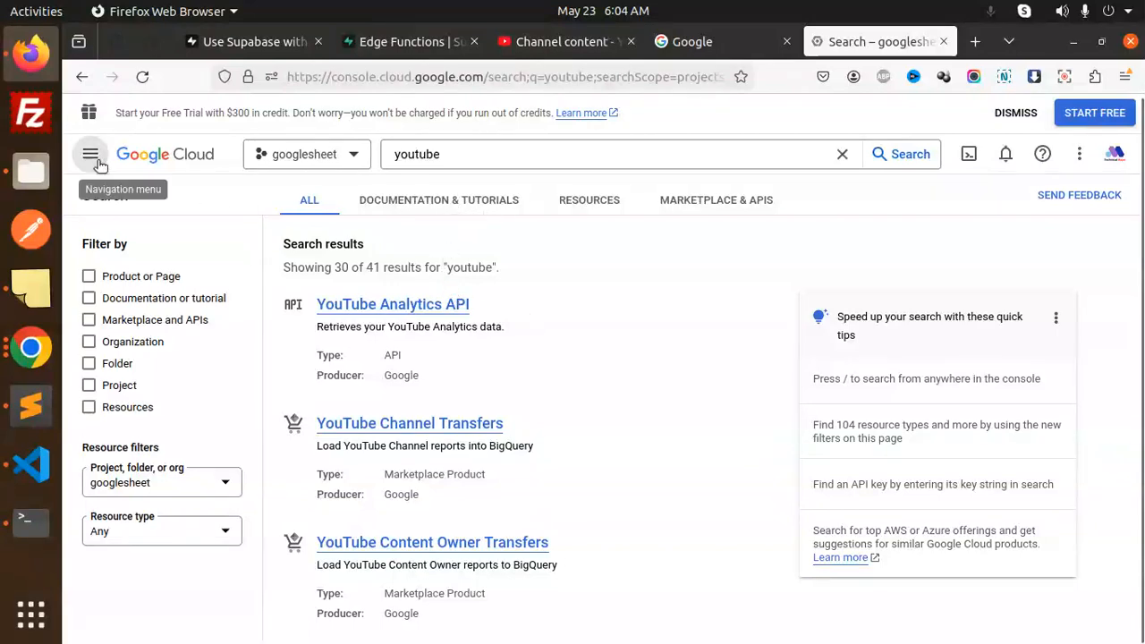
# Step: Search the API Library for 'youtube api v3' and go to the YouTube Data API v3 page
pyautogui.click(89, 154)
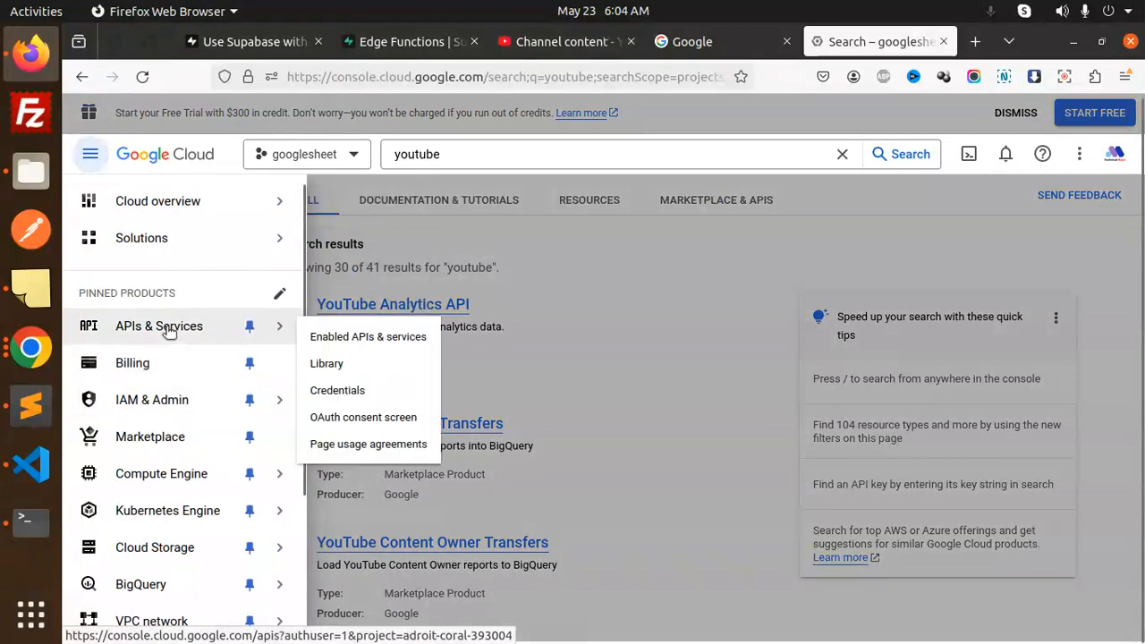
pyautogui.click(326, 363)
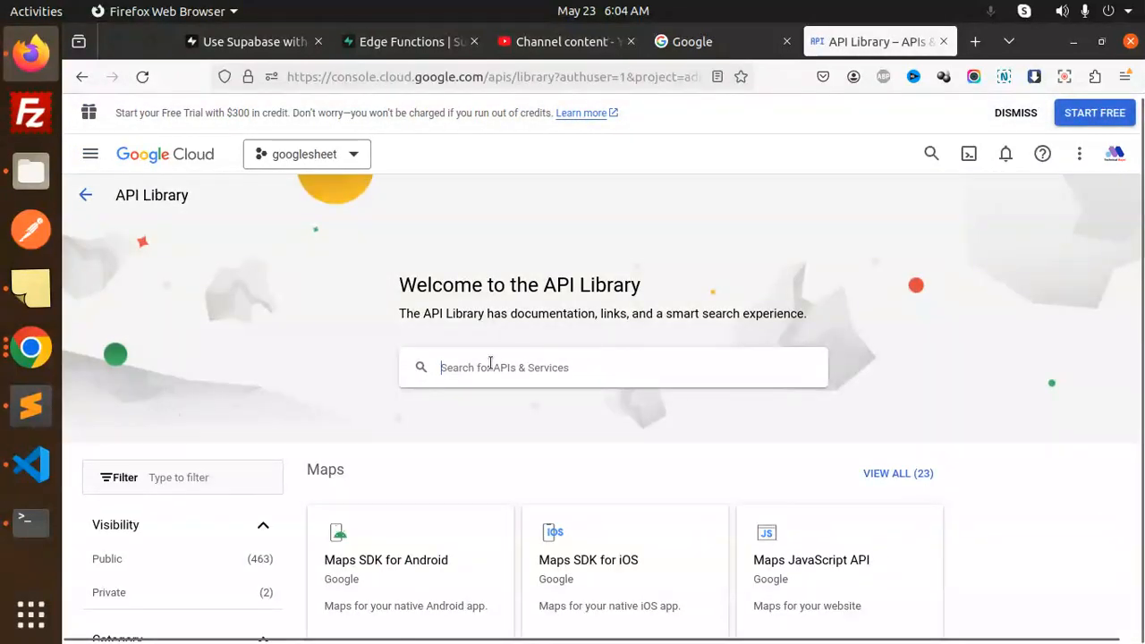
pyautogui.write('youtube api v3')
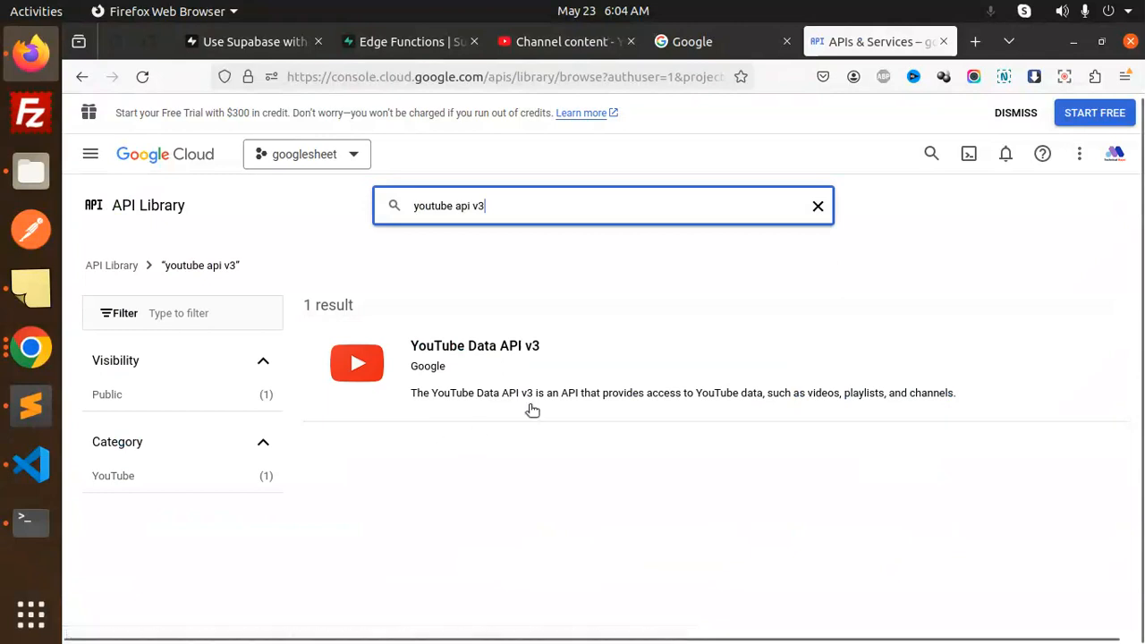
pyautogui.click(476, 346)
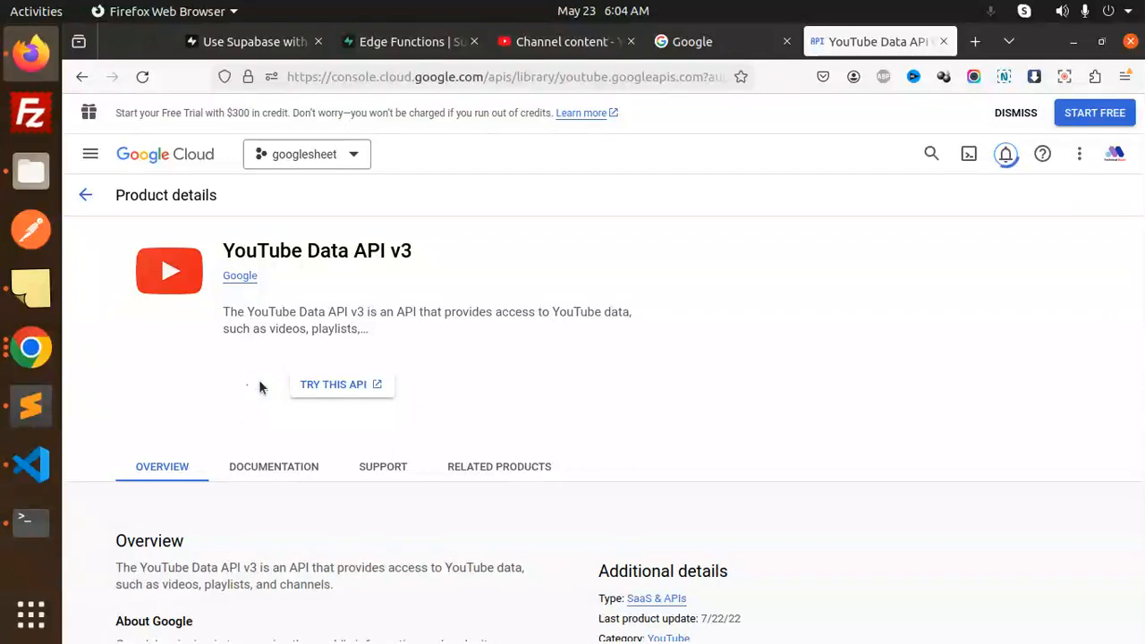
# Step: Enable YouTube Data API v3 and create an API key under Credentials
pyautogui.click(333, 383)
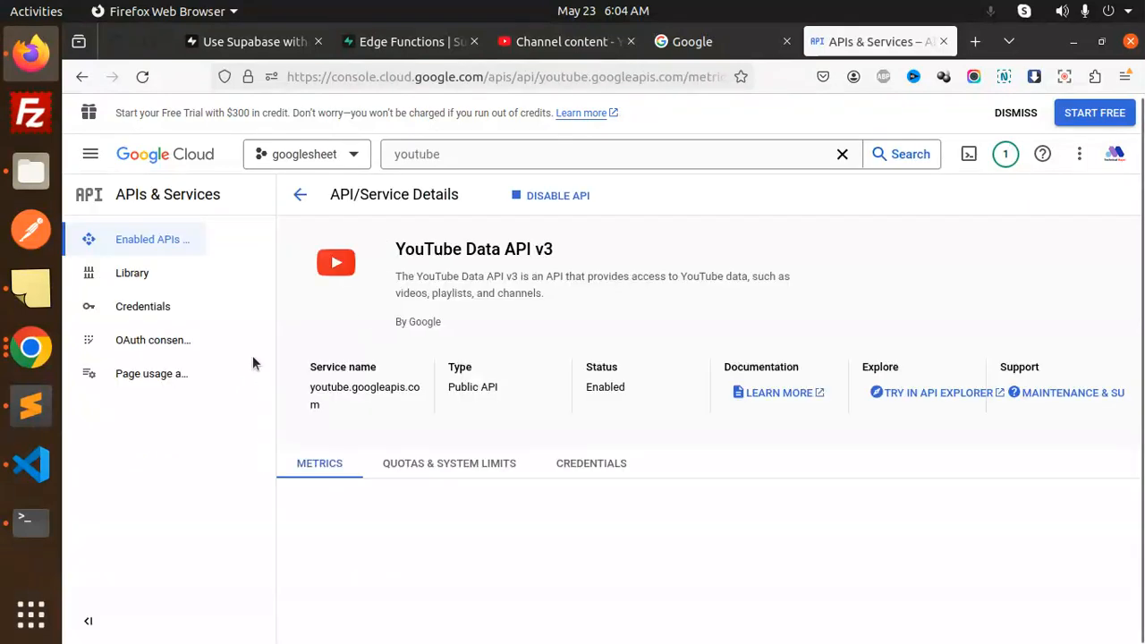
pyautogui.click(143, 306)
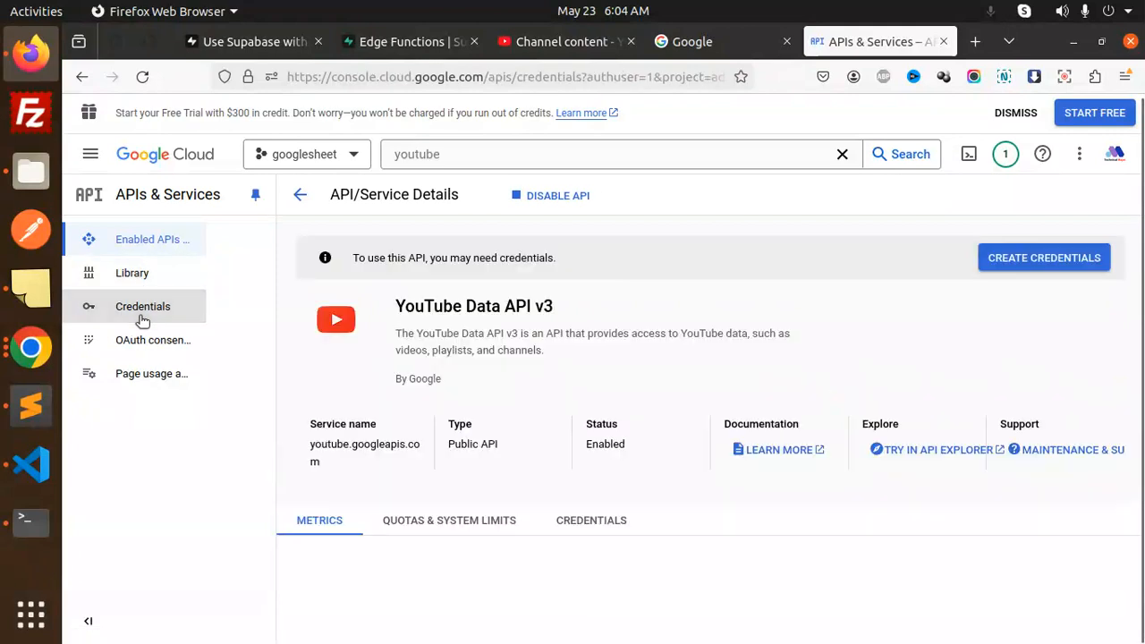
pyautogui.click(143, 306)
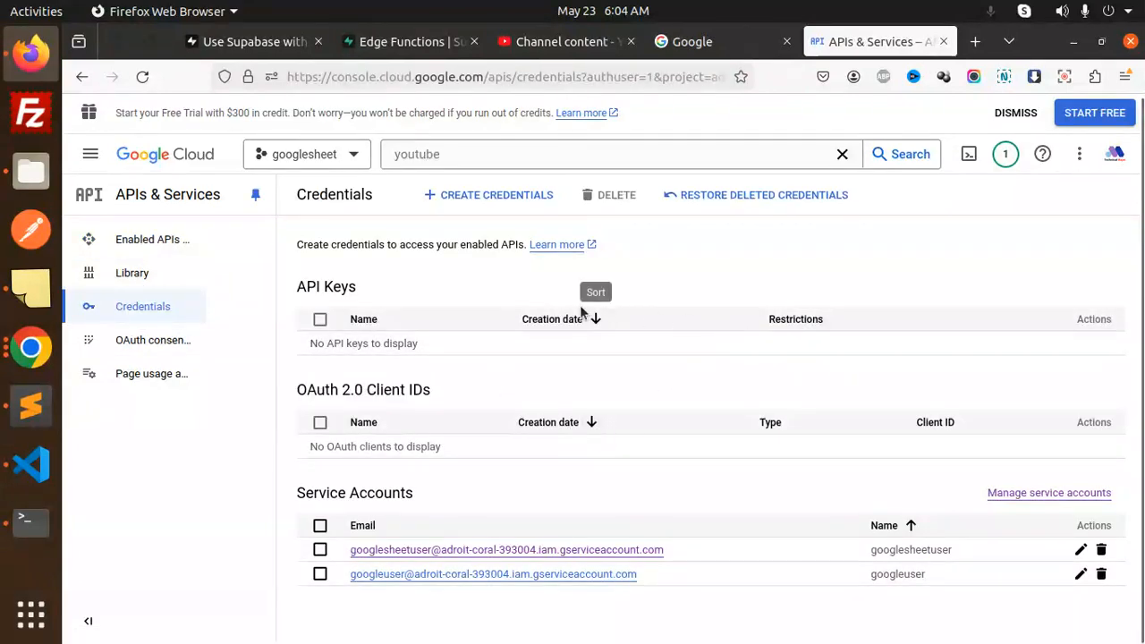
pyautogui.click(489, 193)
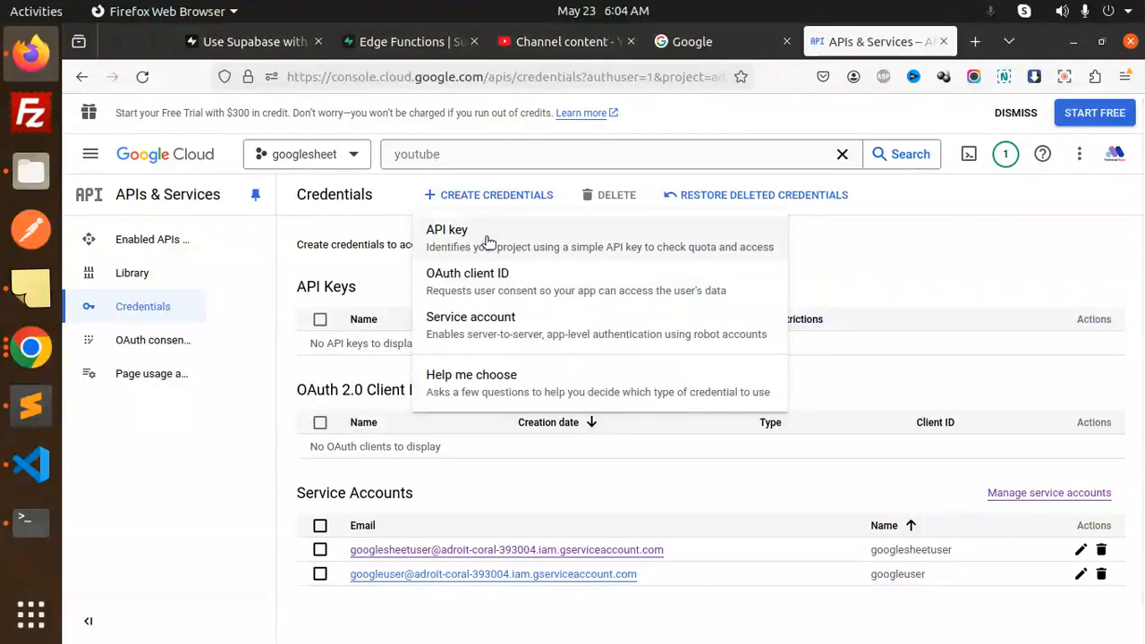
pyautogui.click(447, 229)
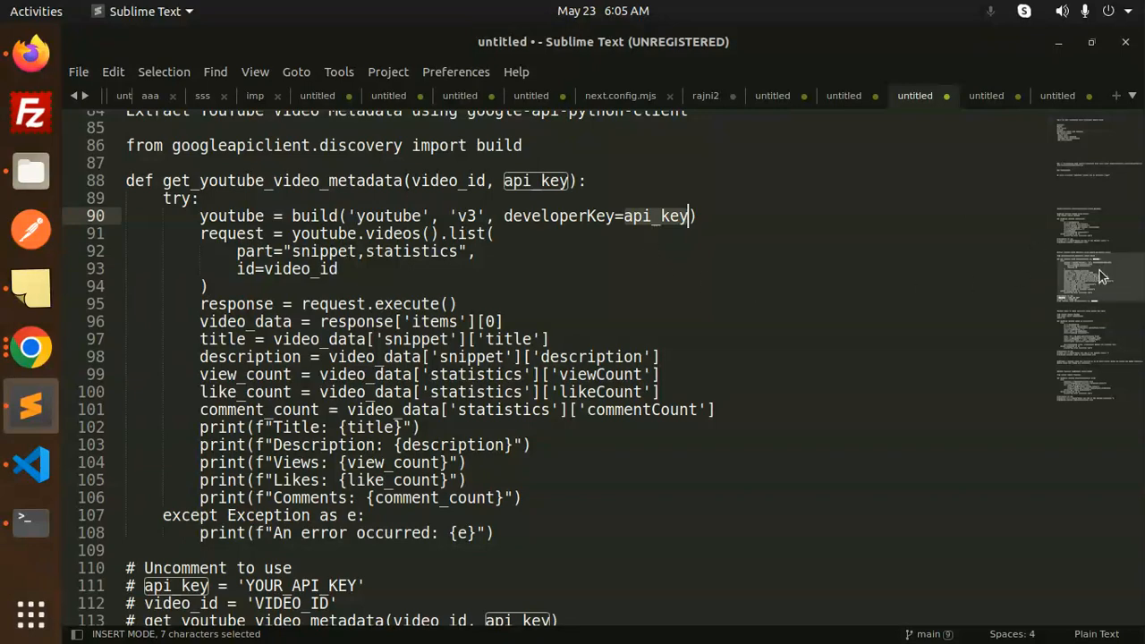
pyautogui.scroll(-3)
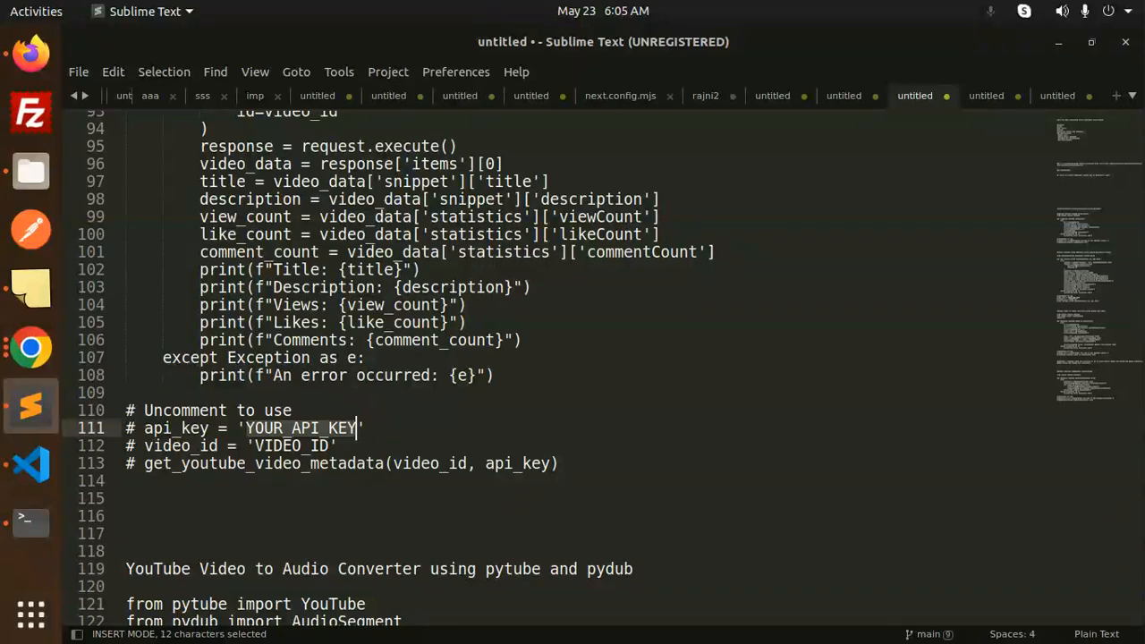
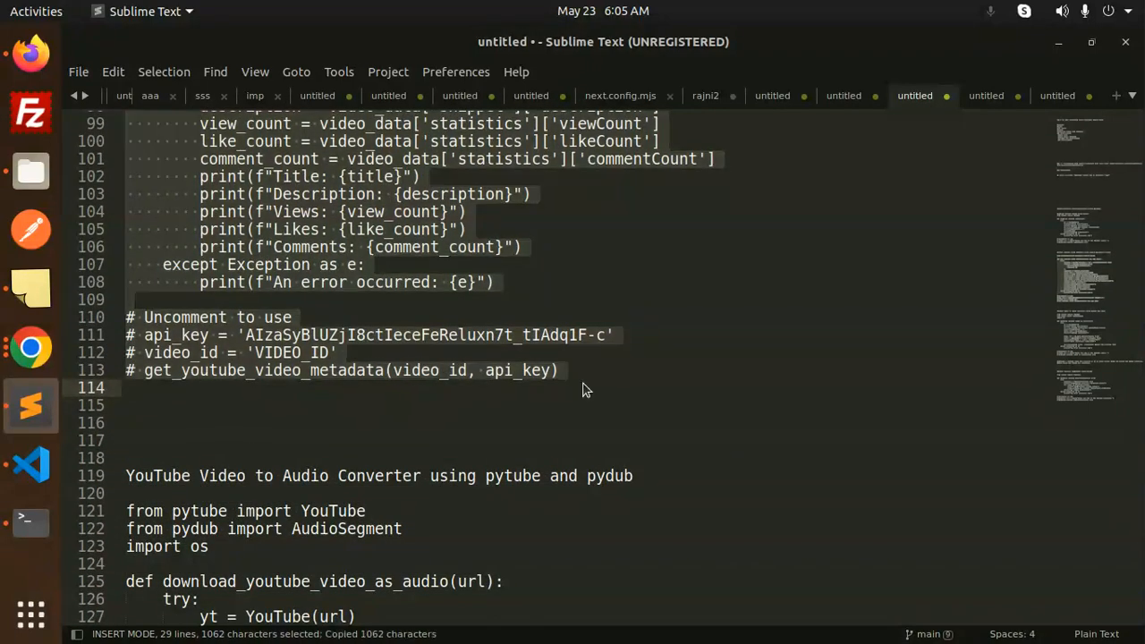
pyautogui.click(31, 464)
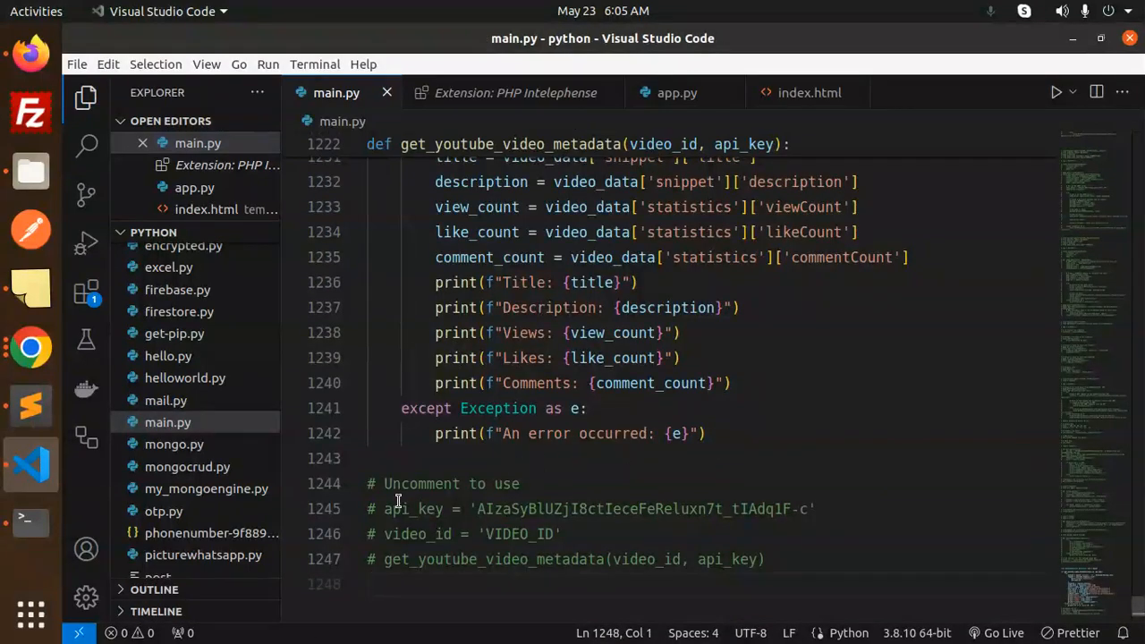
# Step: Remove the leading '# ' from the api_key, video_id and function call lines
pyautogui.click(374, 508)
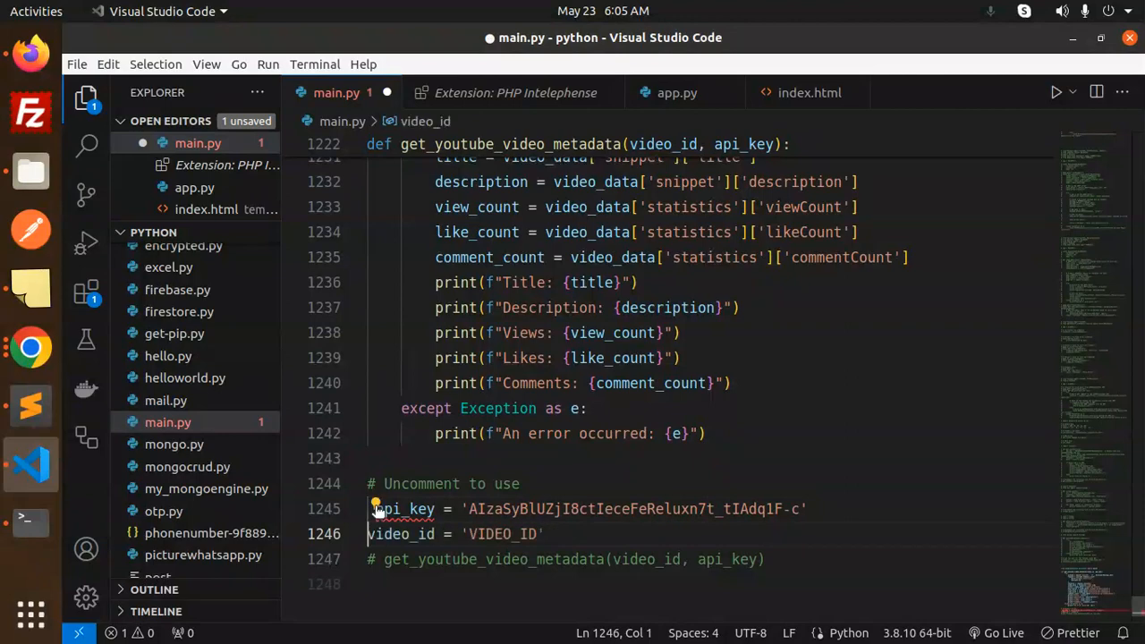
pyautogui.click(376, 459)
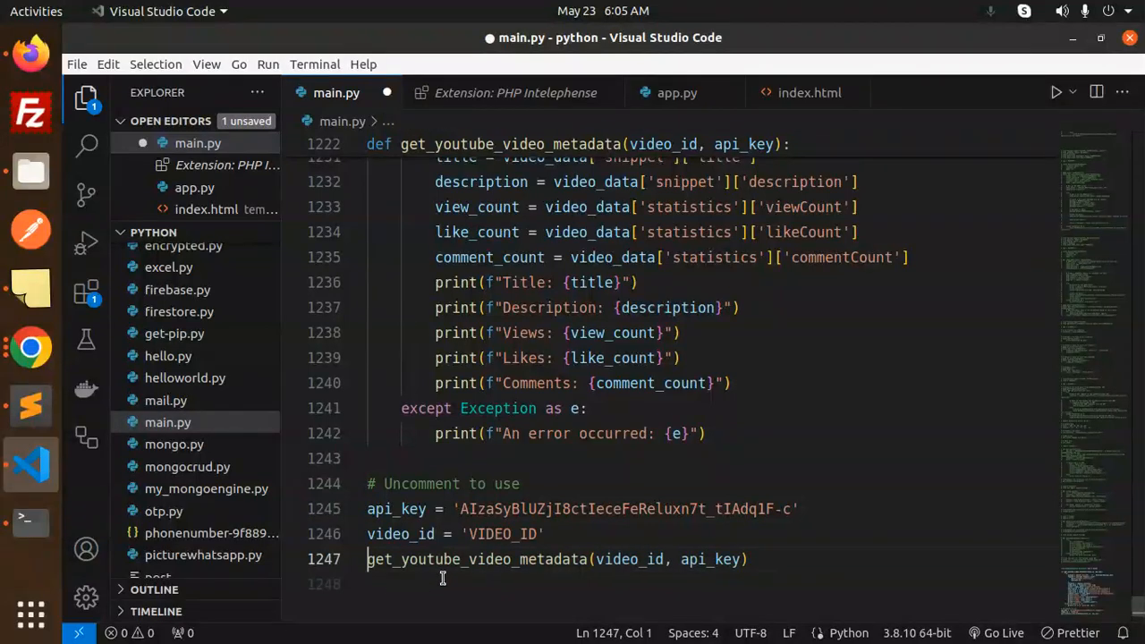
pyautogui.moveTo(30, 408)
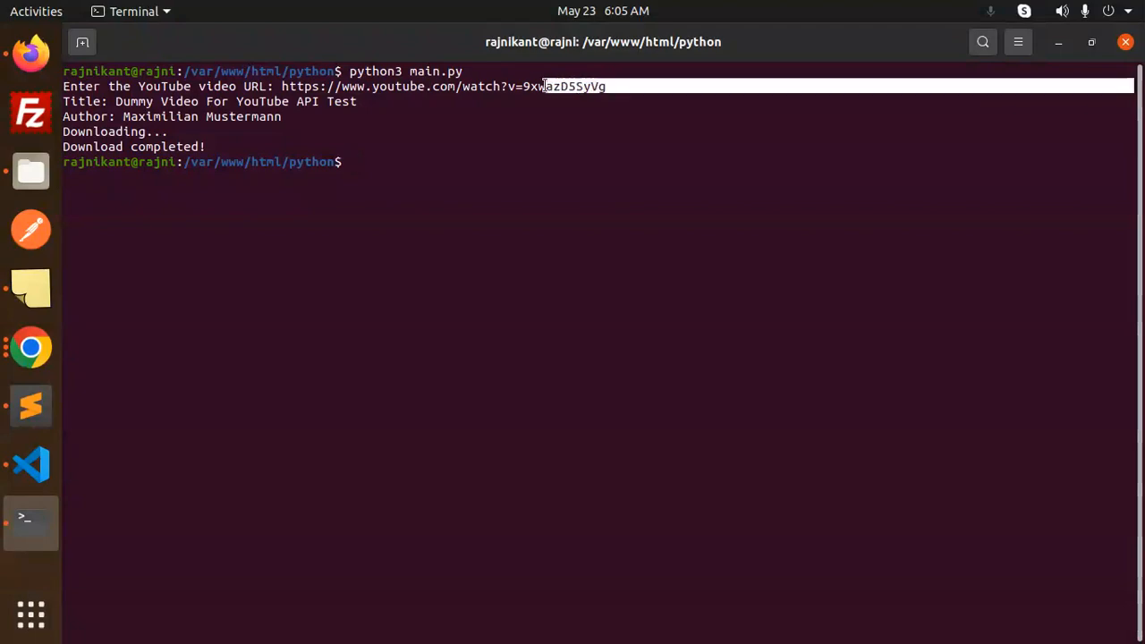
# Step: Set video_id to 9xwazD5SyVg and run python3 main.py to print the video's metadata
pyautogui.rightClick(563, 85)
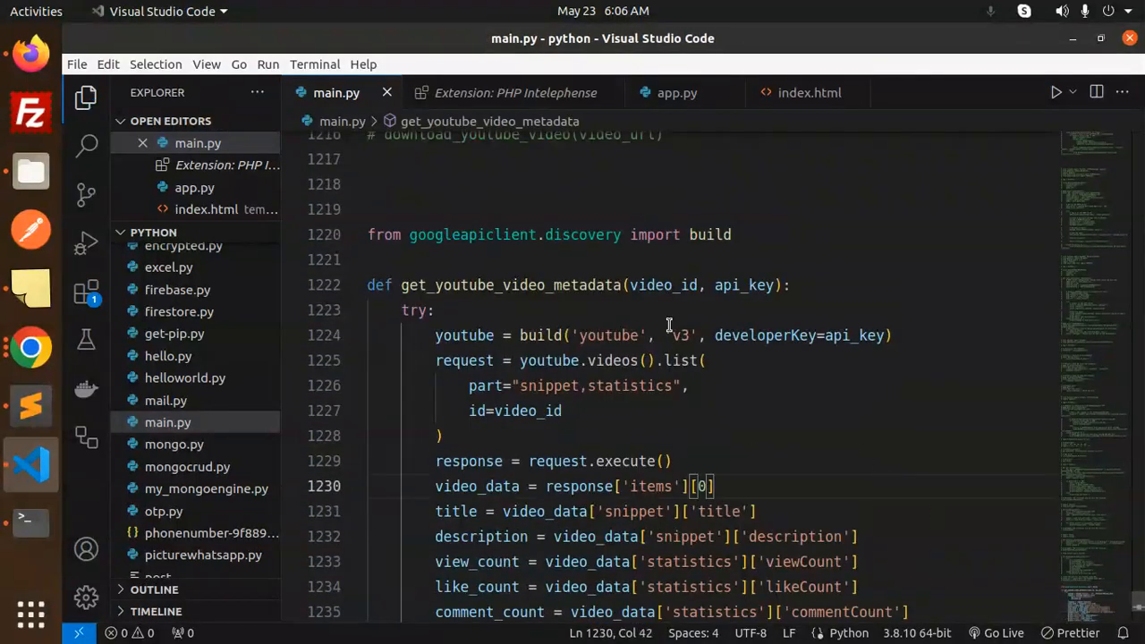
pyautogui.doubleClick(473, 235)
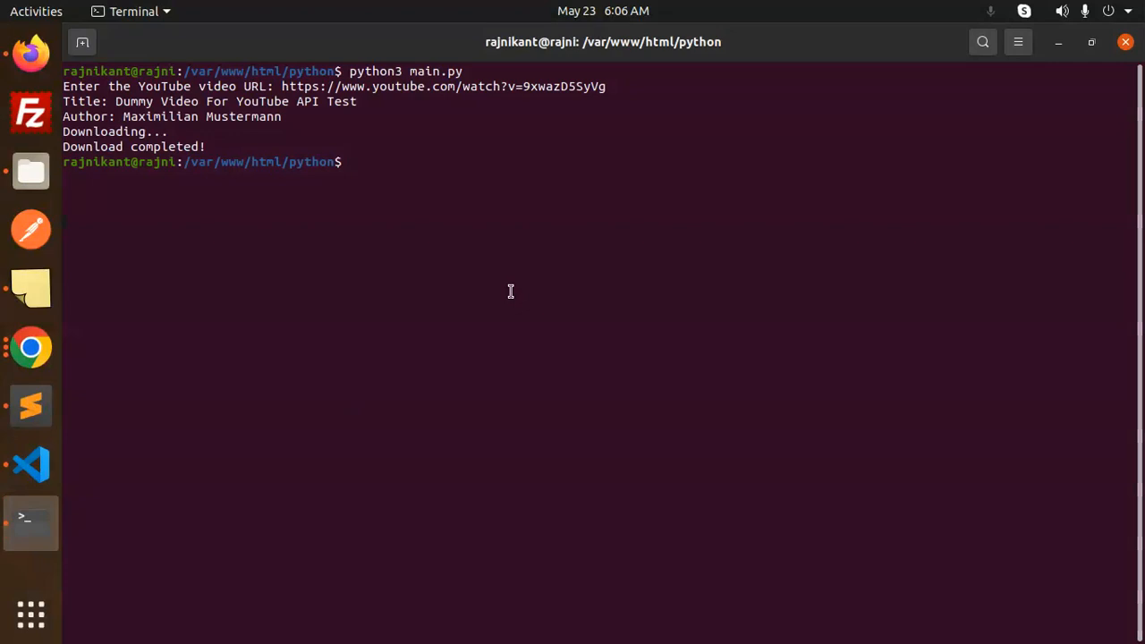
pyautogui.write('python3 main.py')
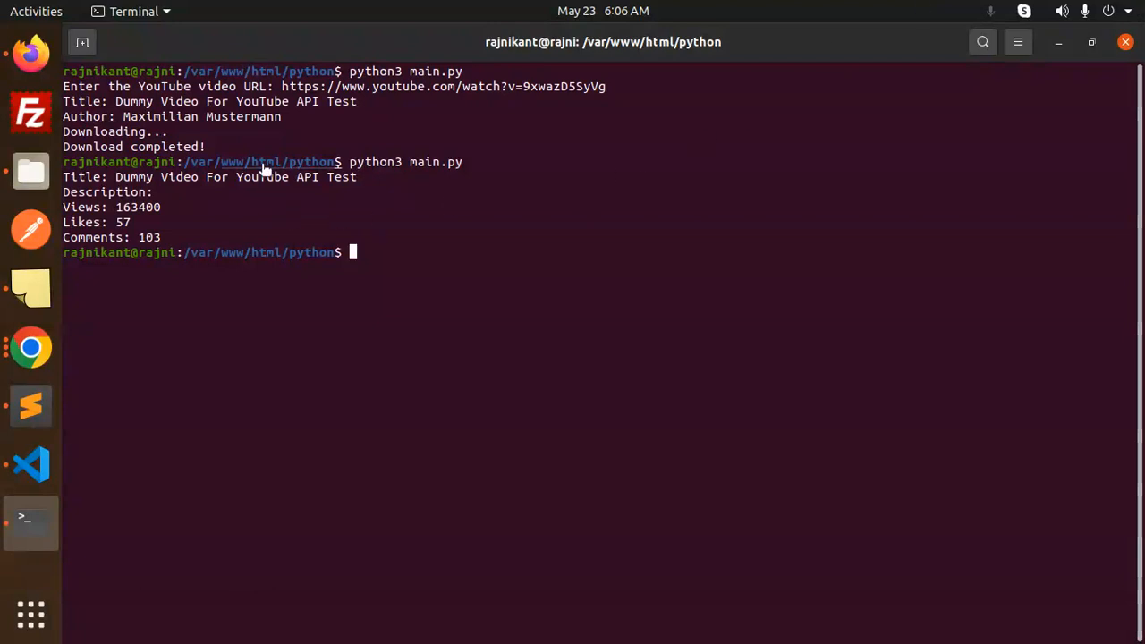
pyautogui.tripleClick(237, 177)
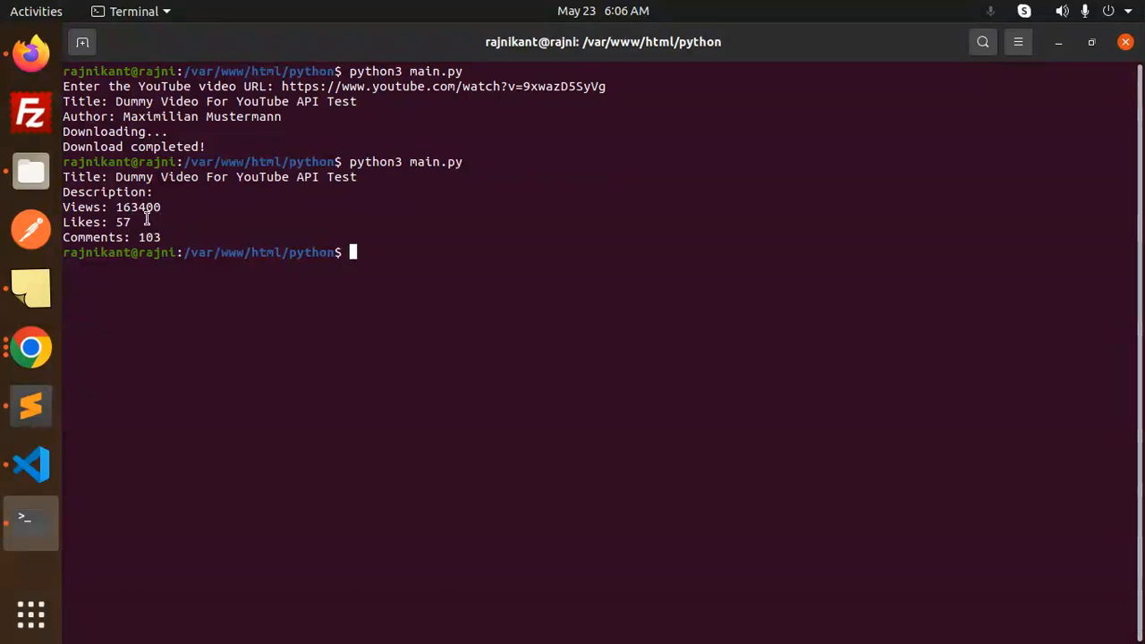
pyautogui.moveTo(780, 111)
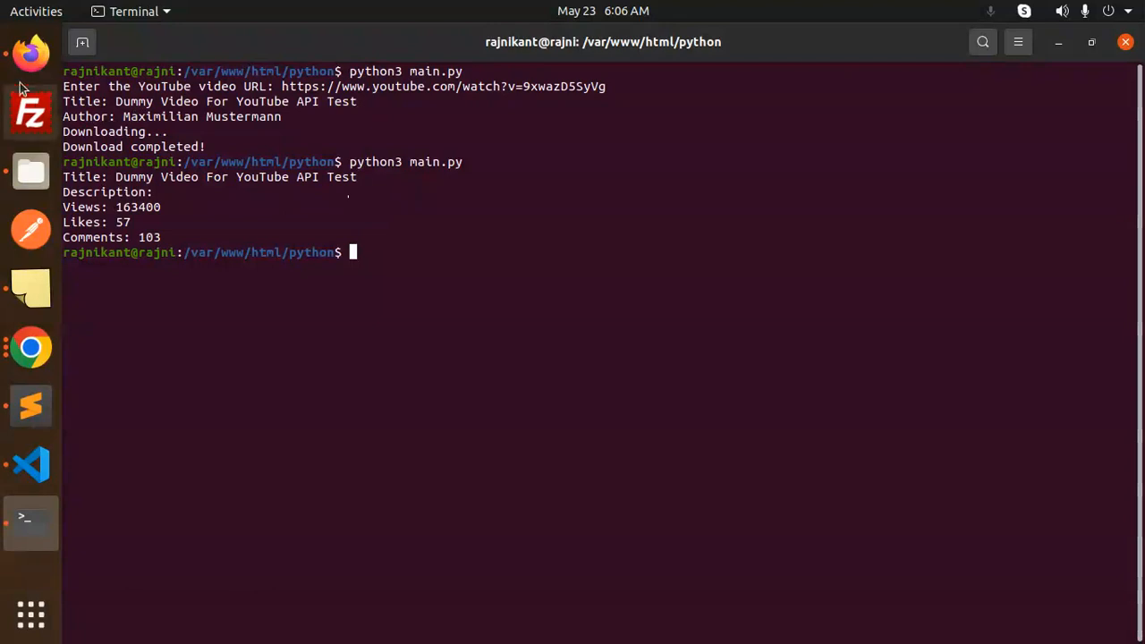
pyautogui.moveTo(467, 86)
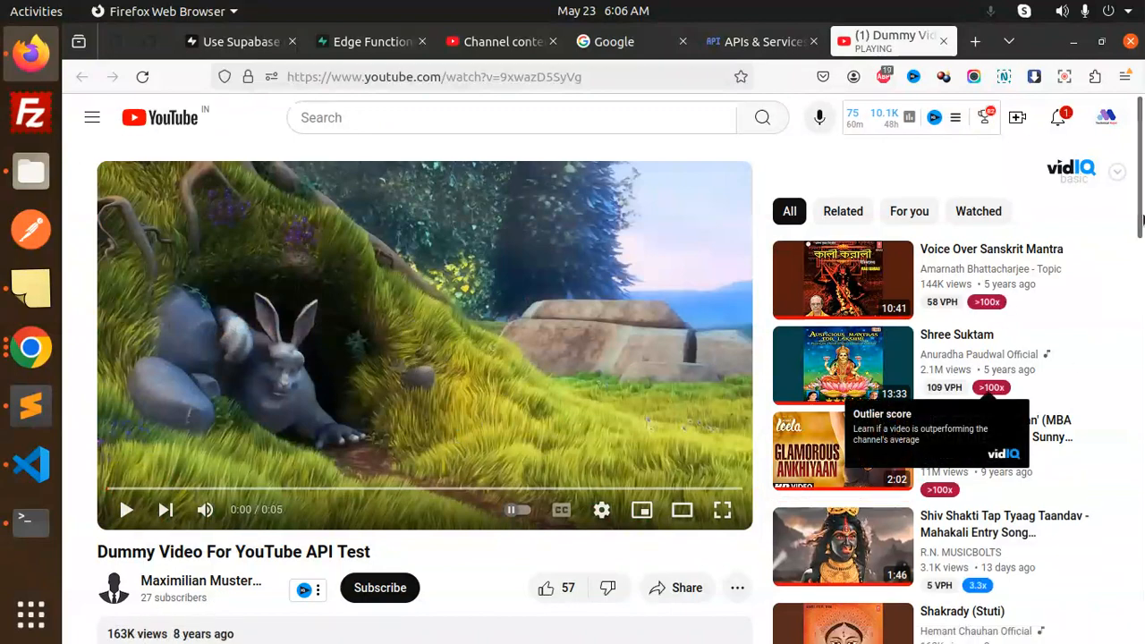
pyautogui.scroll(-3)
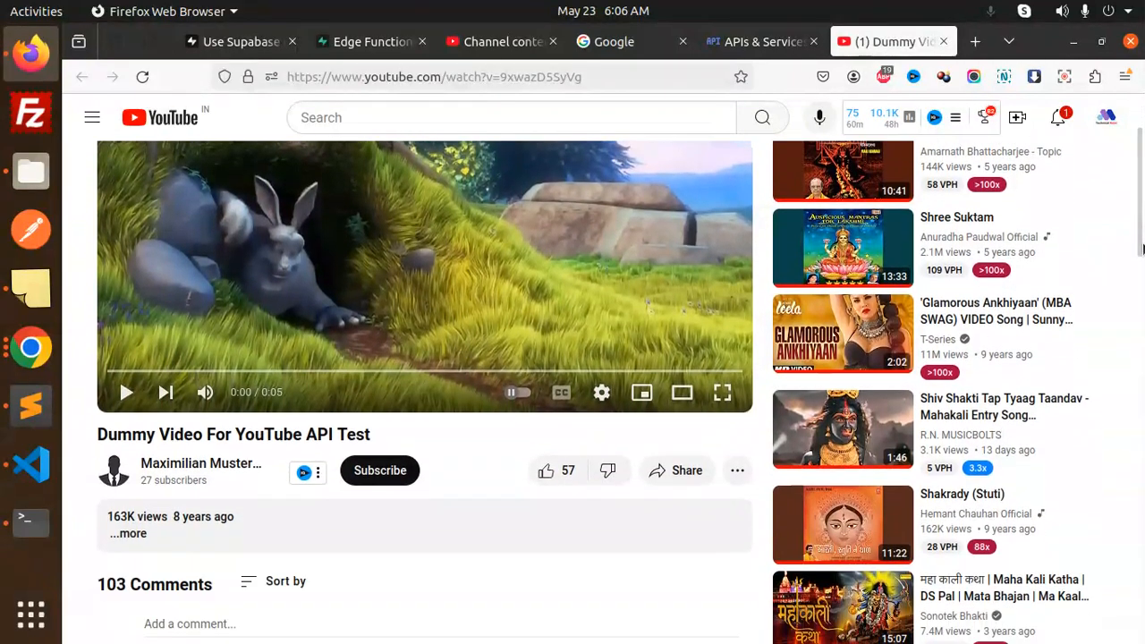
pyautogui.click(31, 523)
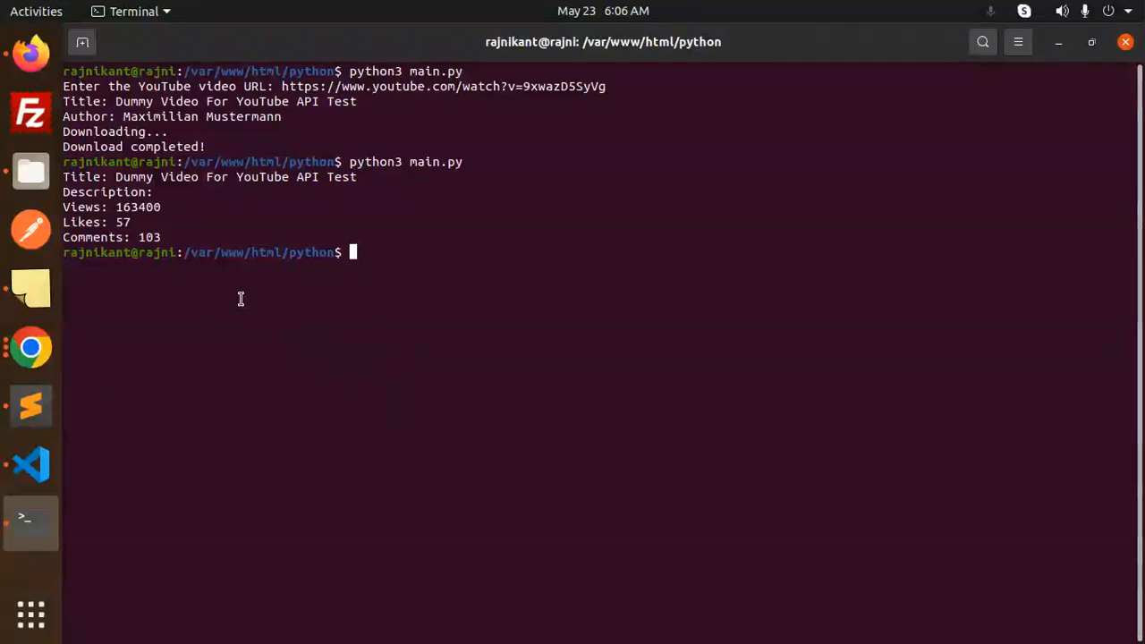
pyautogui.doubleClick(122, 222)
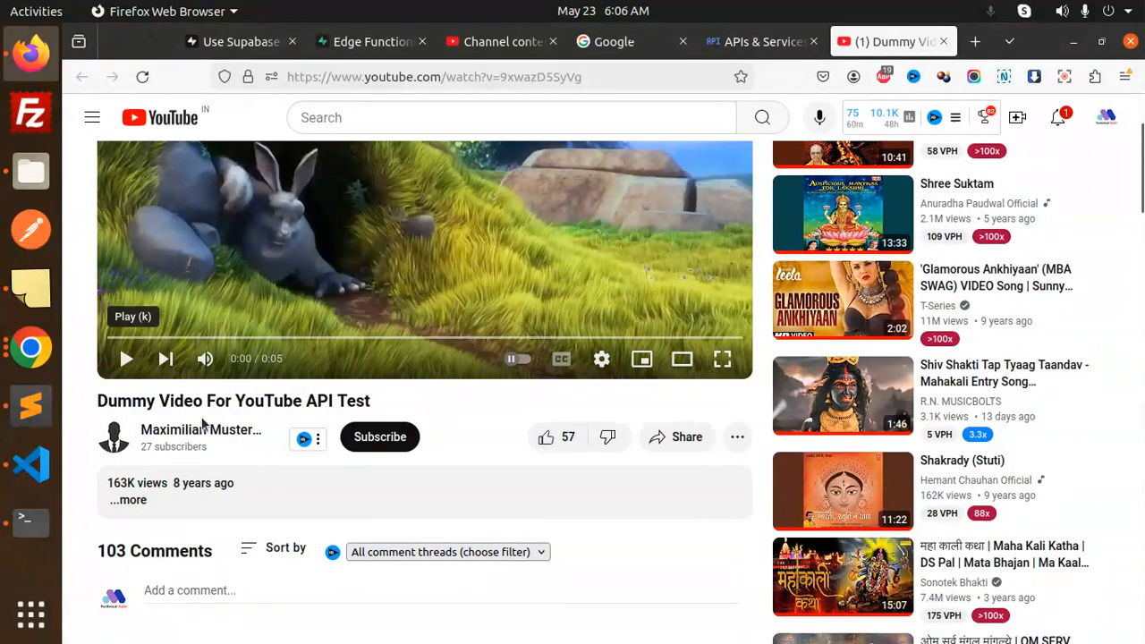
pyautogui.click(31, 522)
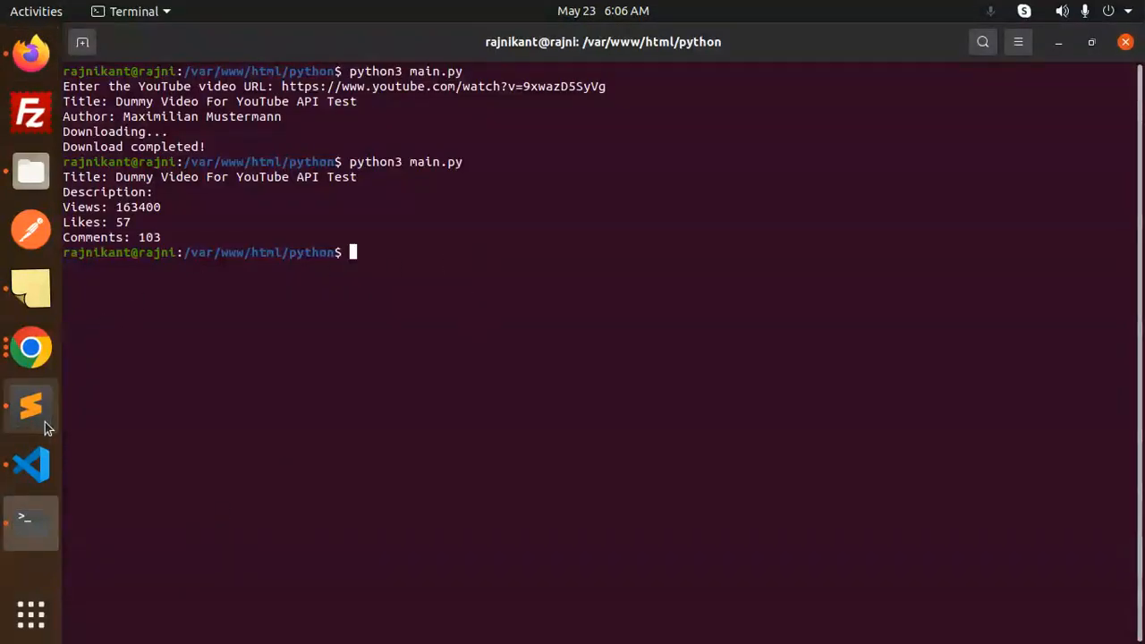
pyautogui.click(31, 404)
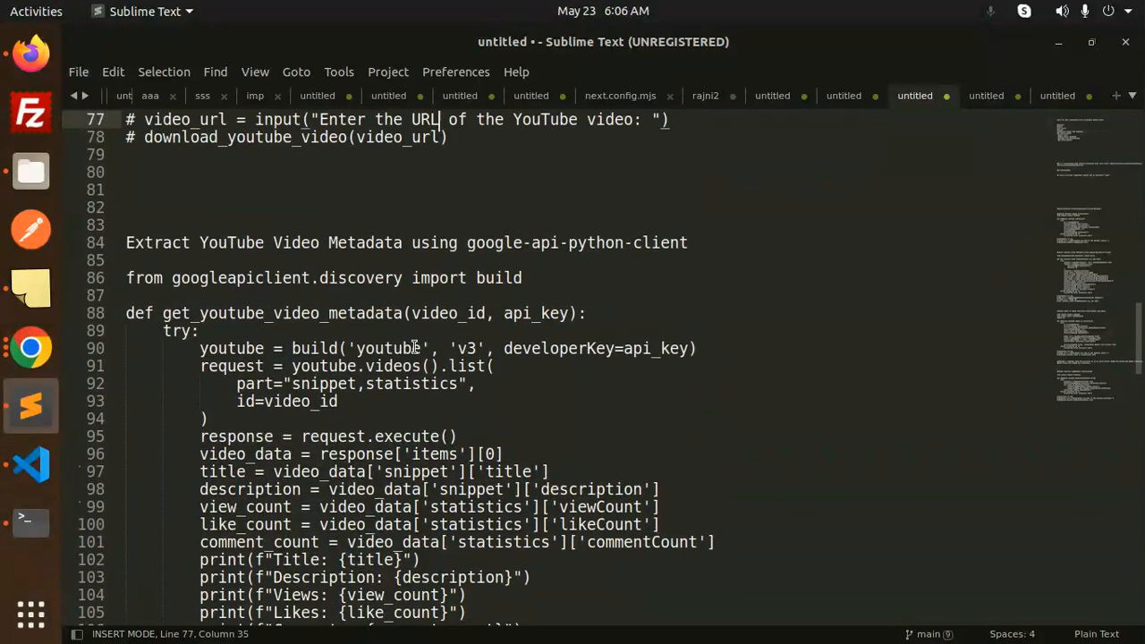
pyautogui.click(655, 243)
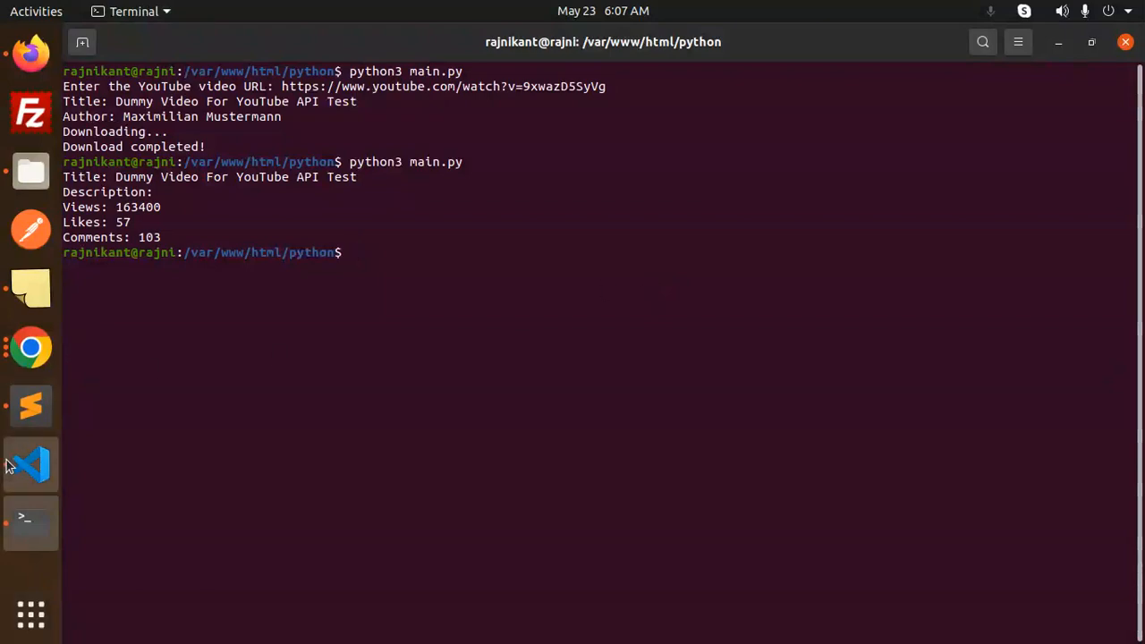
# Step: Highlight googleapiclient, build, 'v3' and snippet in main.py while walking through the function
pyautogui.click(31, 463)
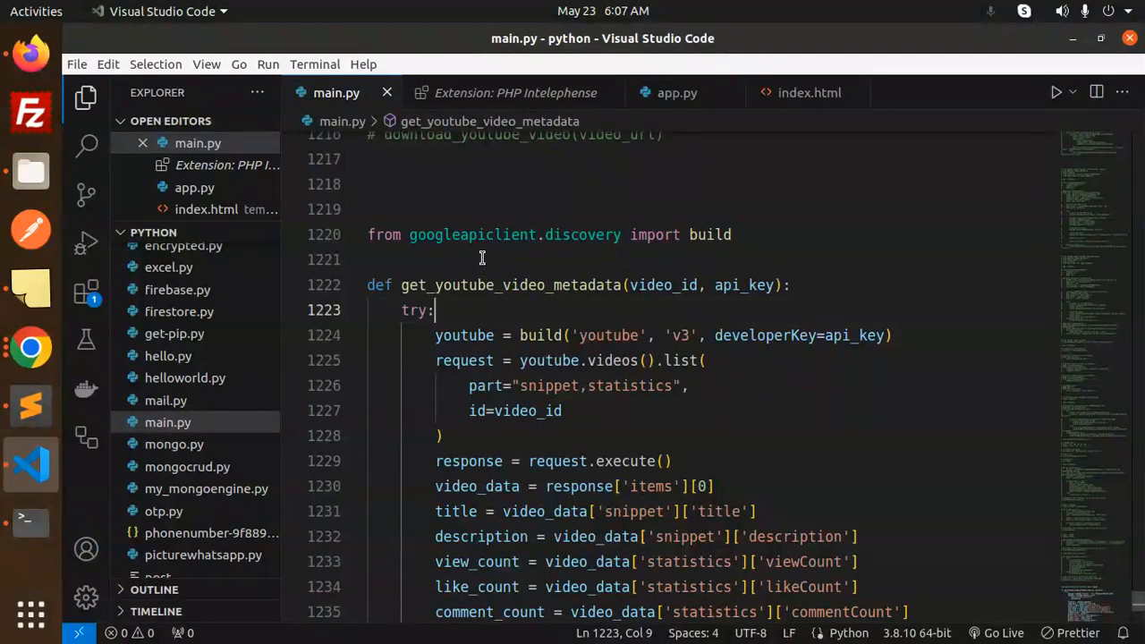
pyautogui.doubleClick(473, 235)
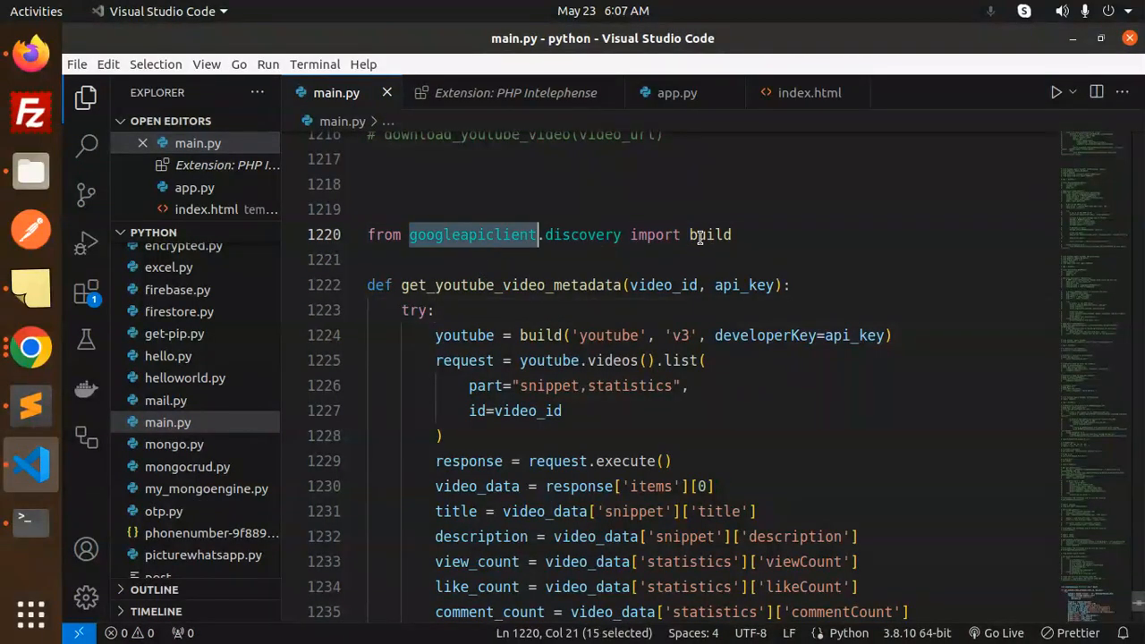
pyautogui.doubleClick(541, 335)
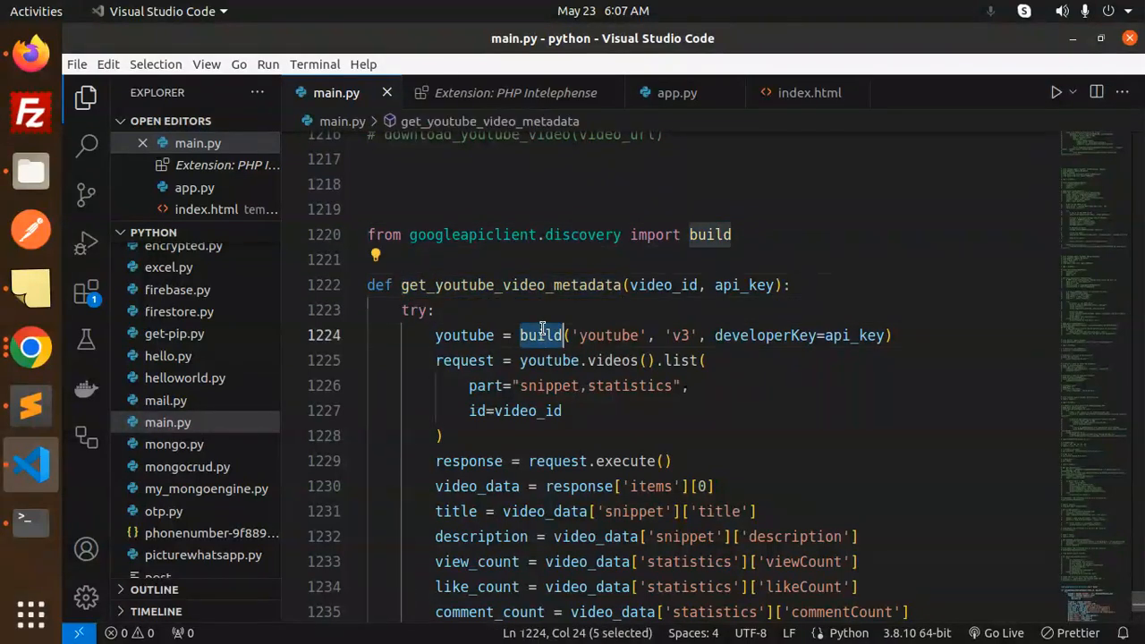
pyautogui.click(886, 337)
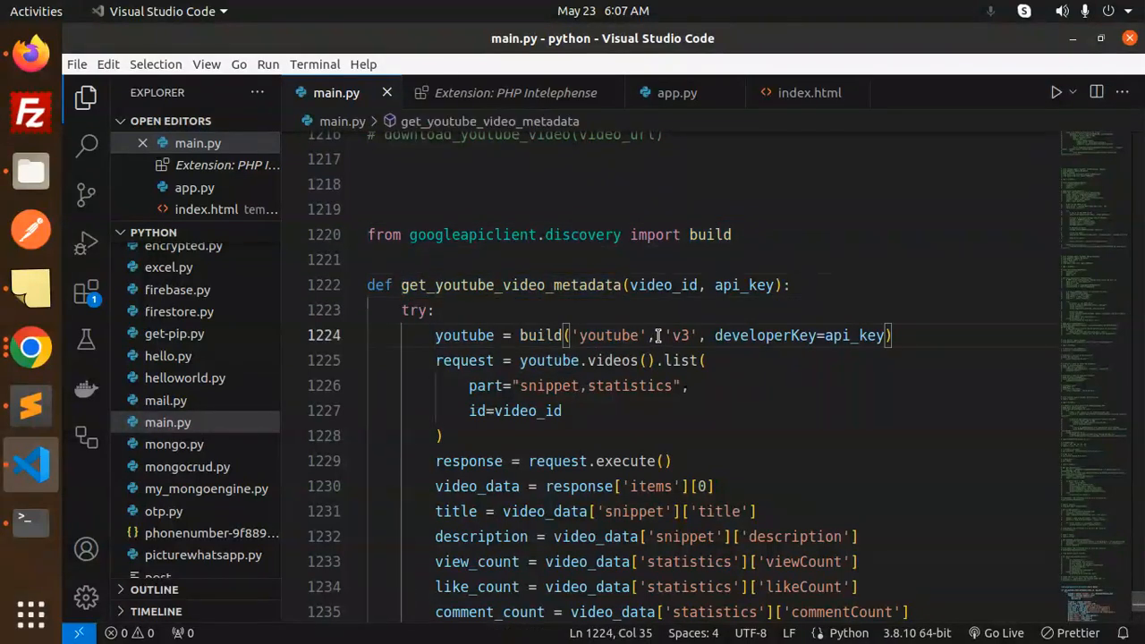
pyautogui.doubleClick(855, 336)
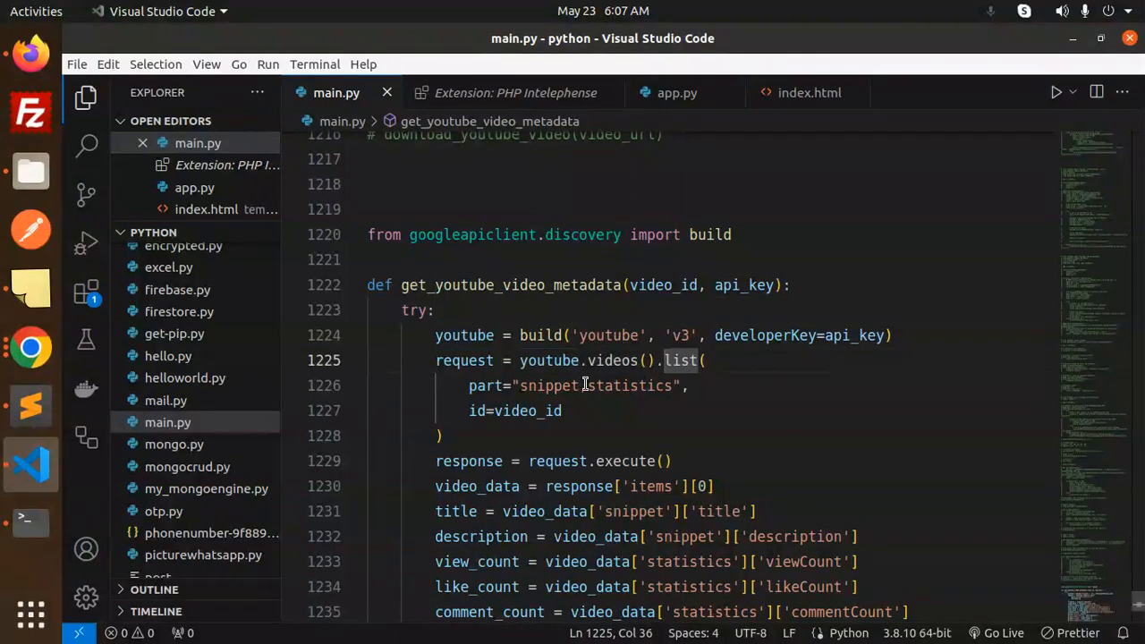
pyautogui.doubleClick(526, 409)
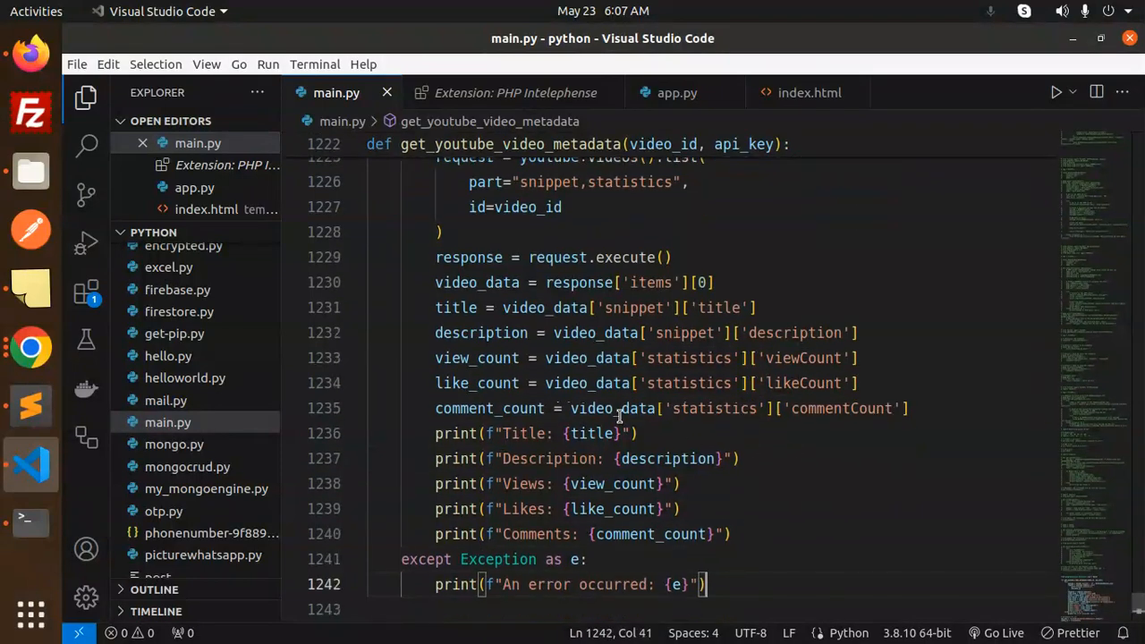
pyautogui.doubleClick(476, 283)
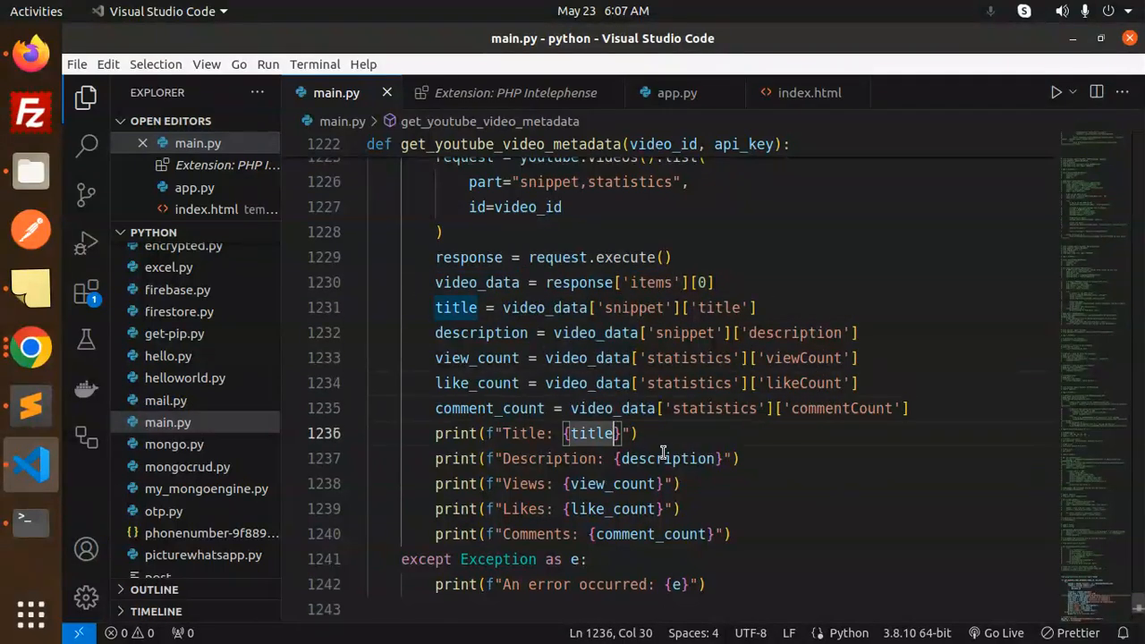
pyautogui.moveTo(451, 435); pyautogui.dragTo(730, 534)
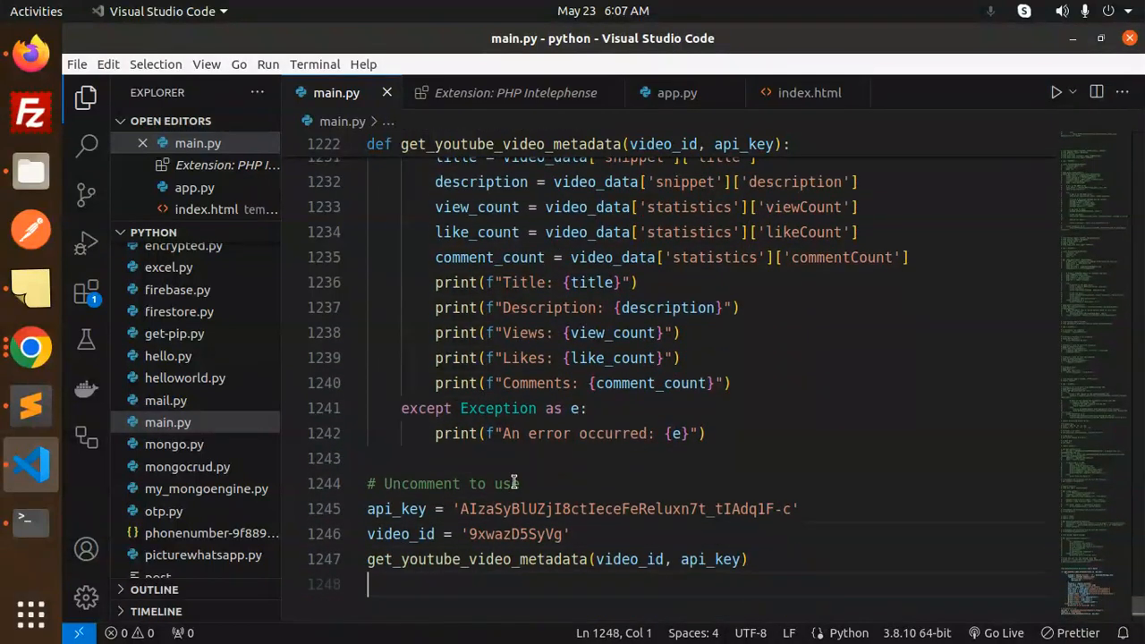
pyautogui.doubleClick(476, 558)
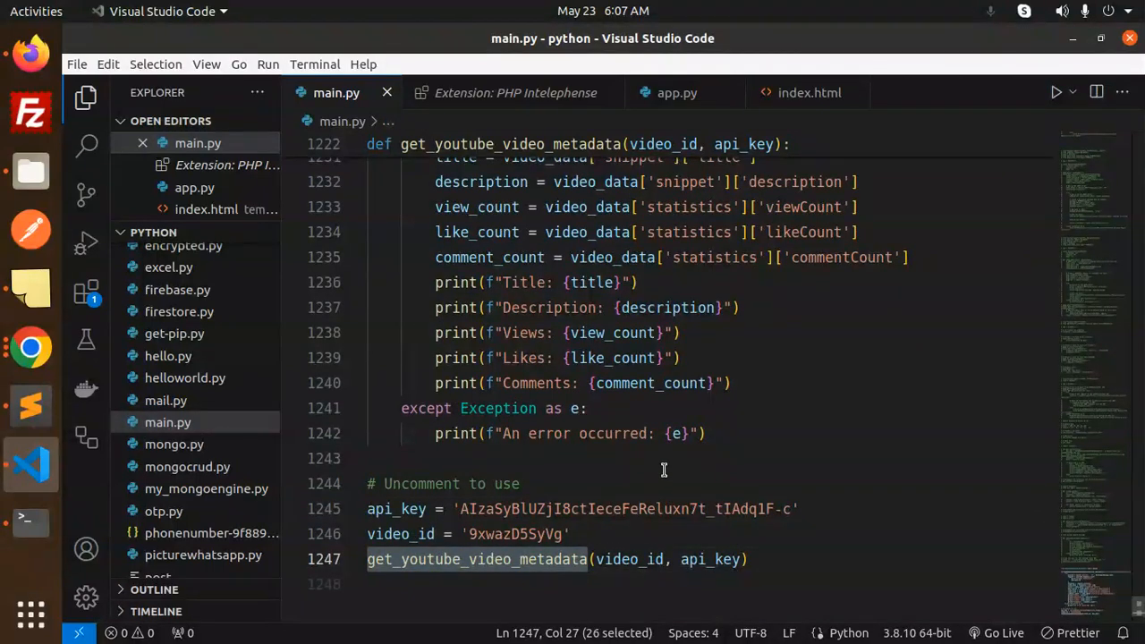
pyautogui.click(694, 558)
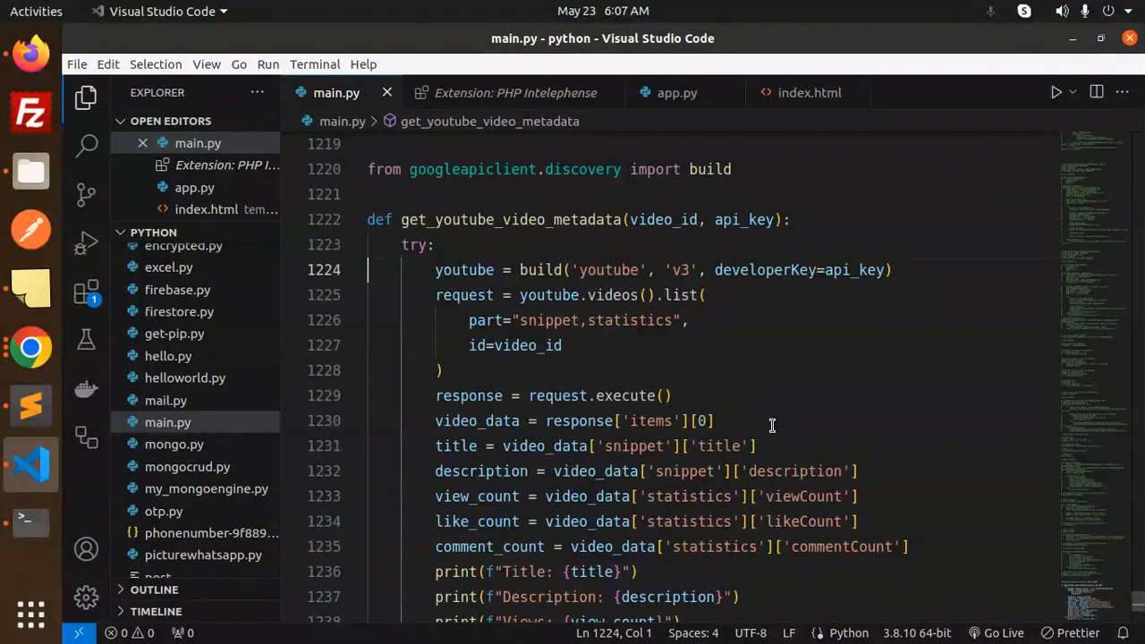
pyautogui.click(440, 371)
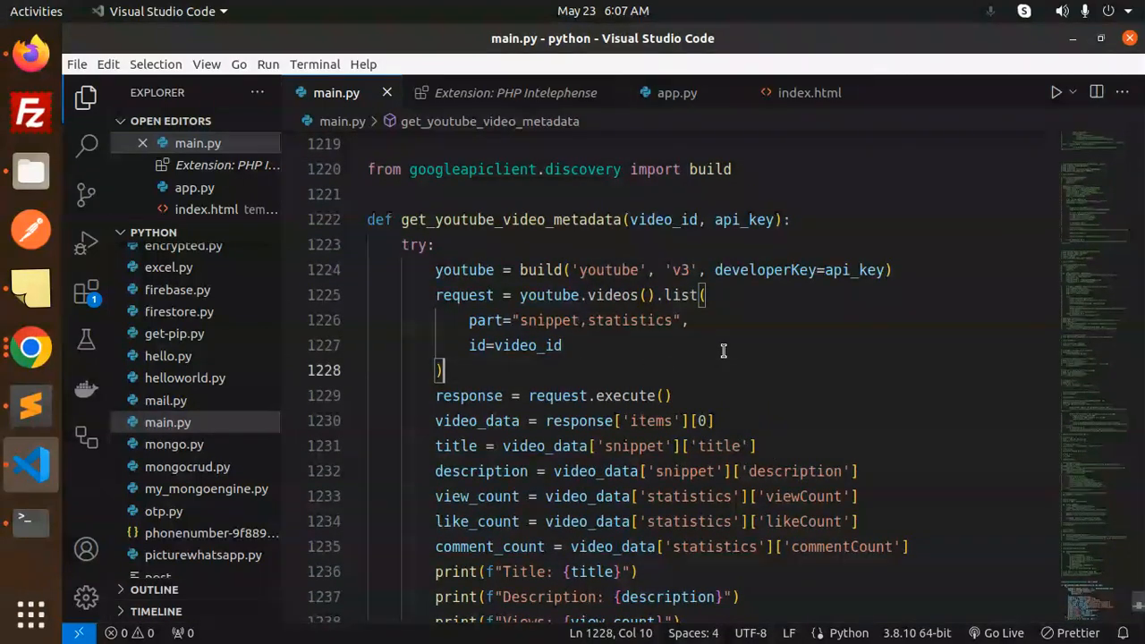